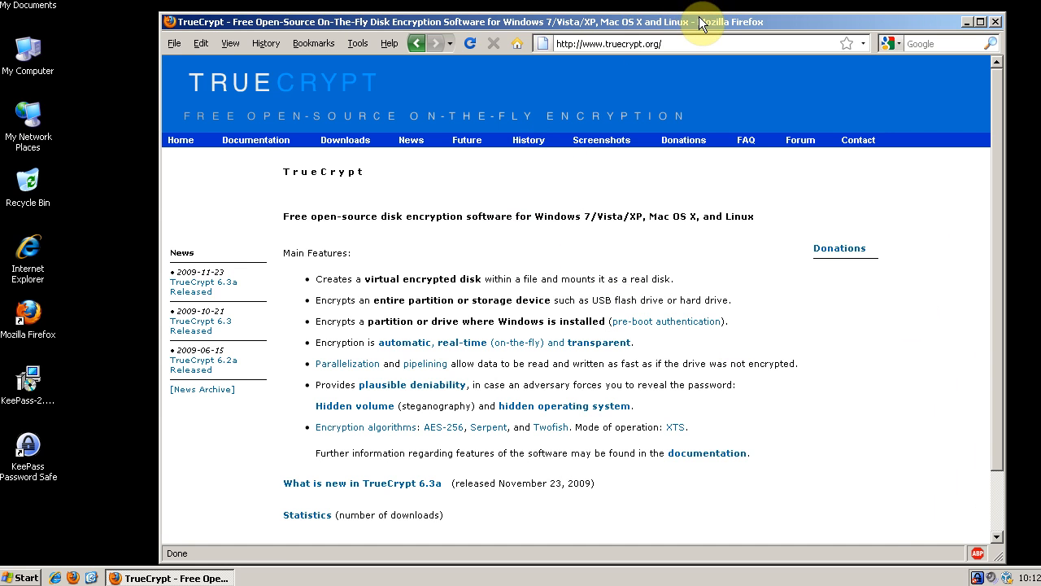
Step: From truecrypt.org Downloads, download and save TrueCrypt Setup 6.3a.exe in Firefox
left_click(345, 140)
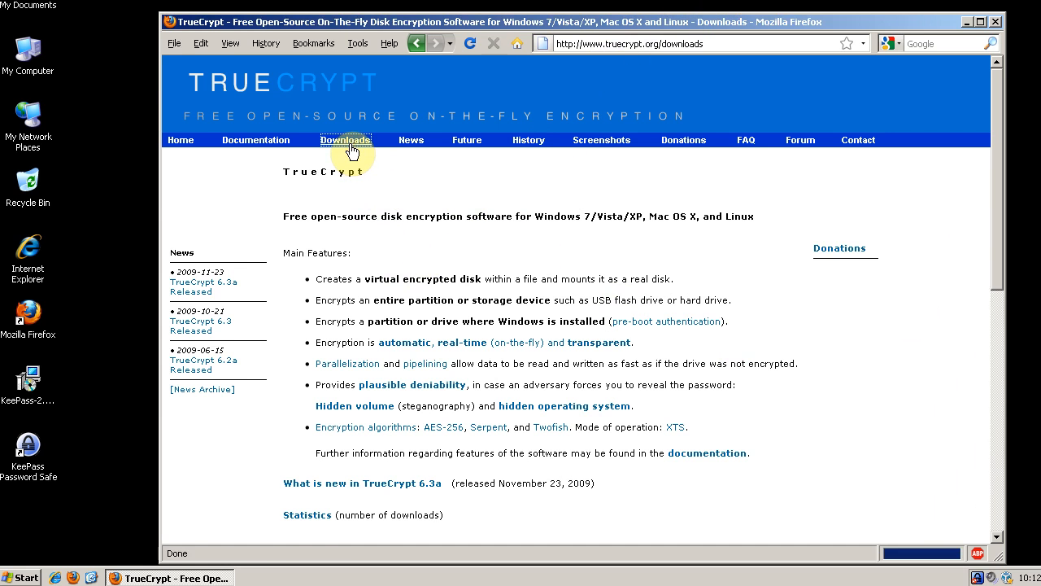
left_click(345, 139)
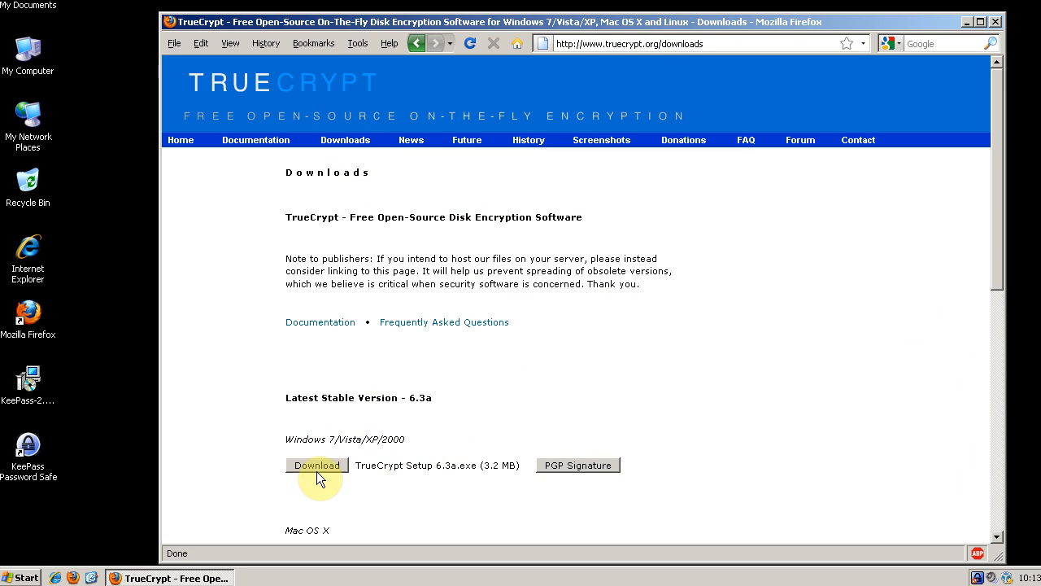
left_click(316, 465)
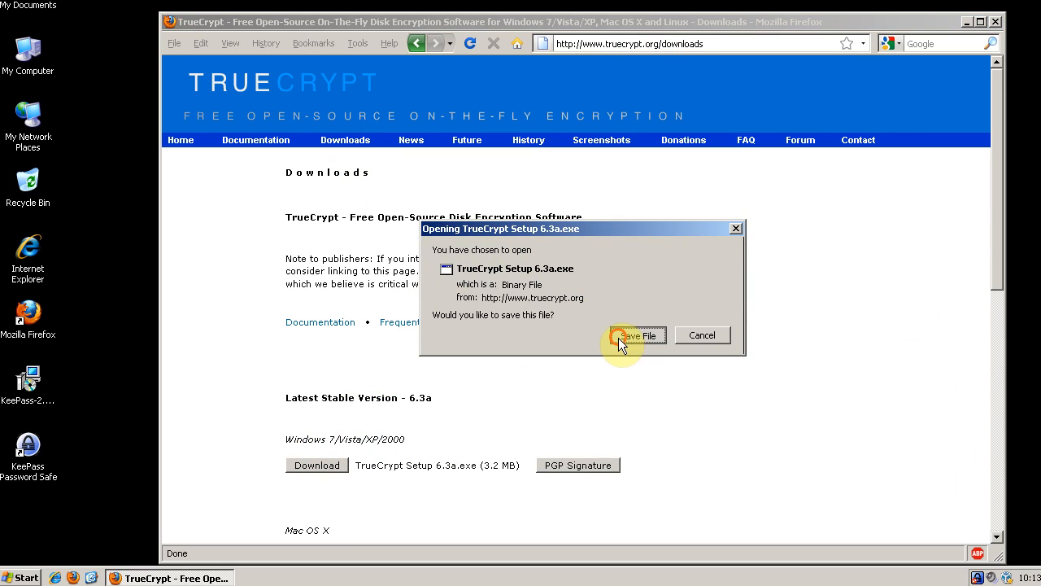
left_click(637, 336)
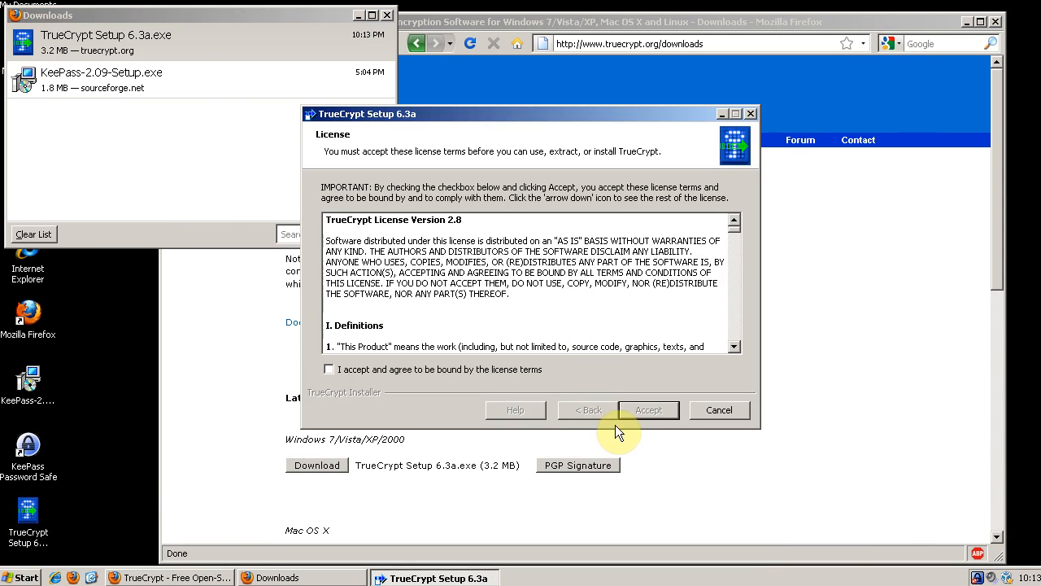
Step: Install TrueCrypt with default options, skip the tutorial, and finish setup
left_click(648, 409)
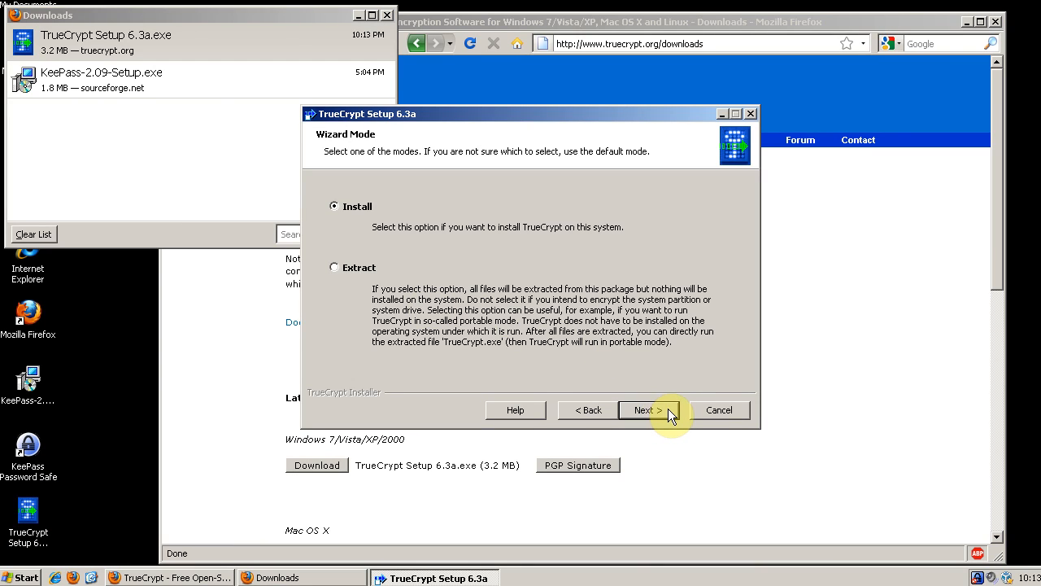
left_click(648, 410)
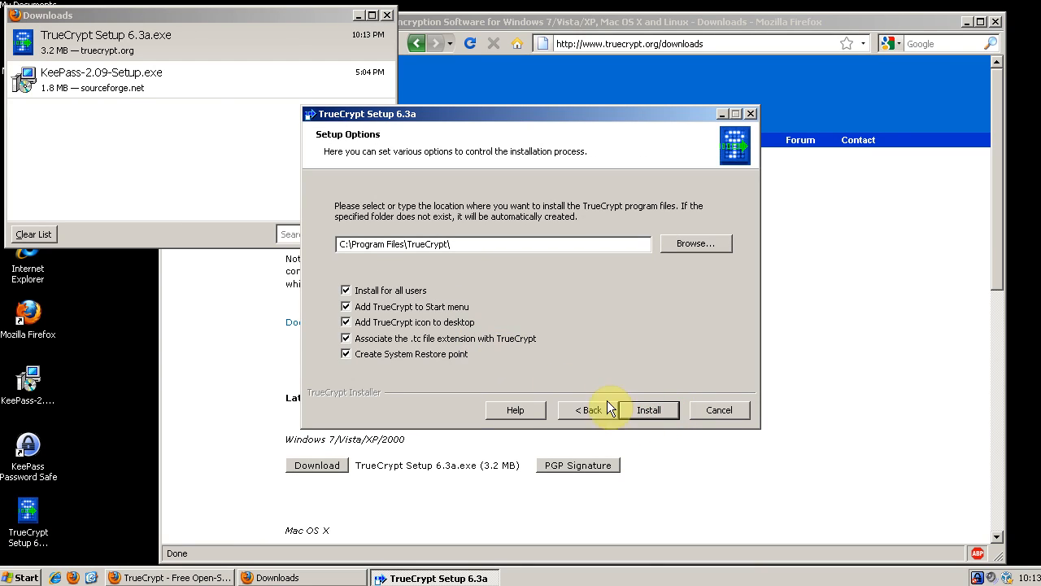
left_click(649, 409)
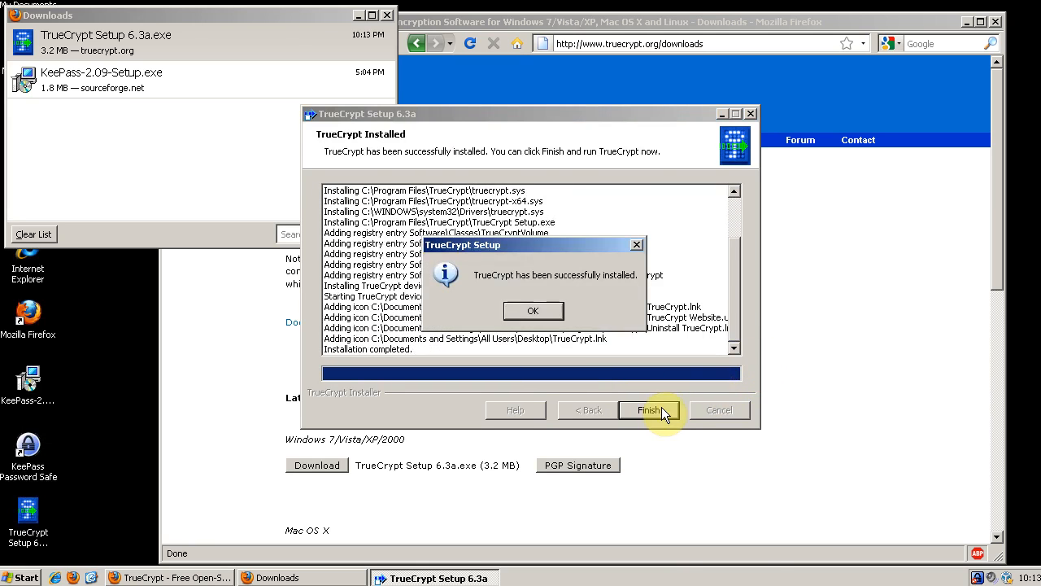
left_click(533, 309)
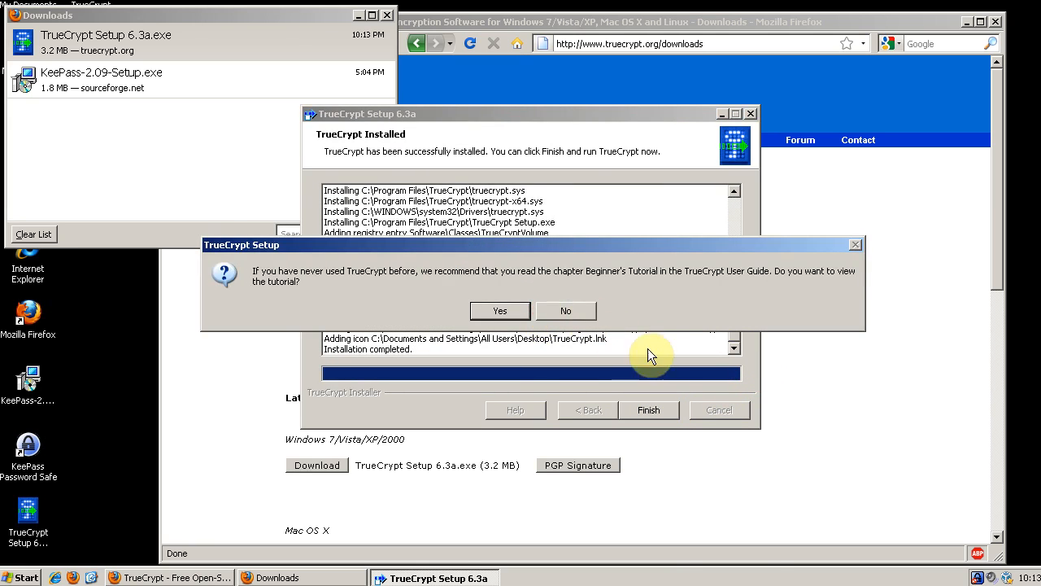
left_click(565, 311)
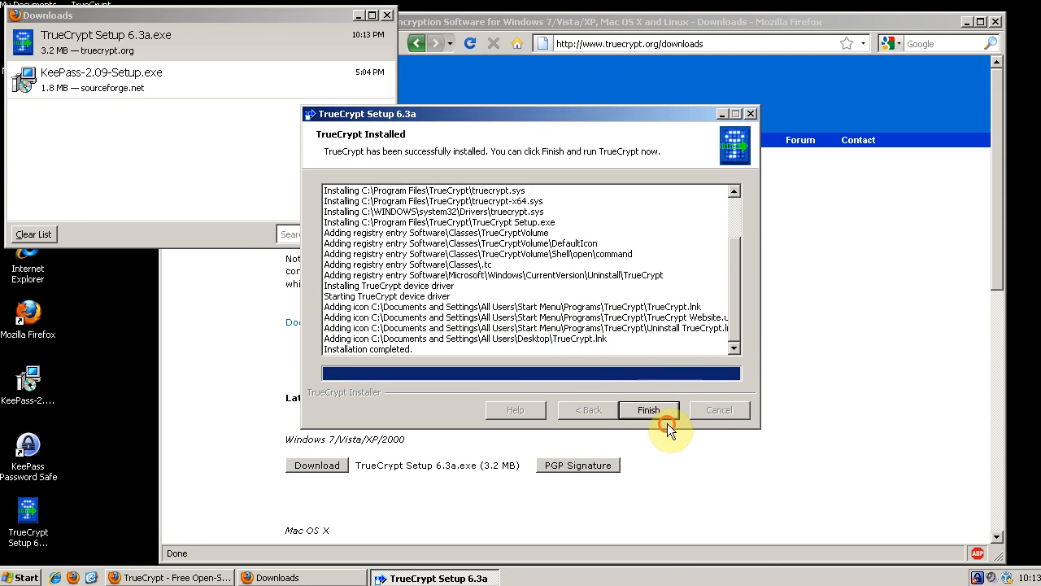
left_click(648, 409)
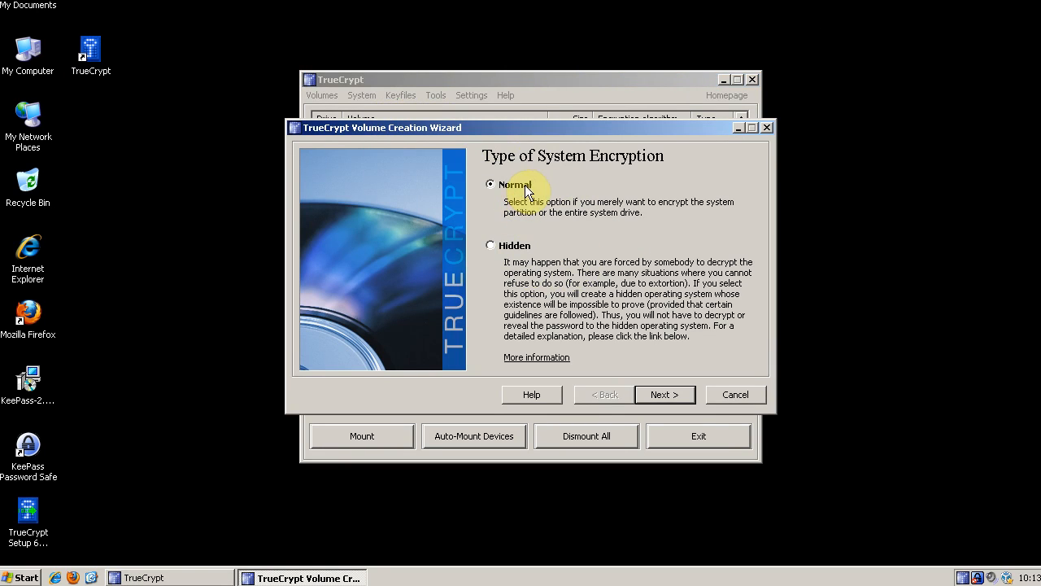
Step: Keep Normal system encryption and continue to Area to Encrypt
left_click(664, 395)
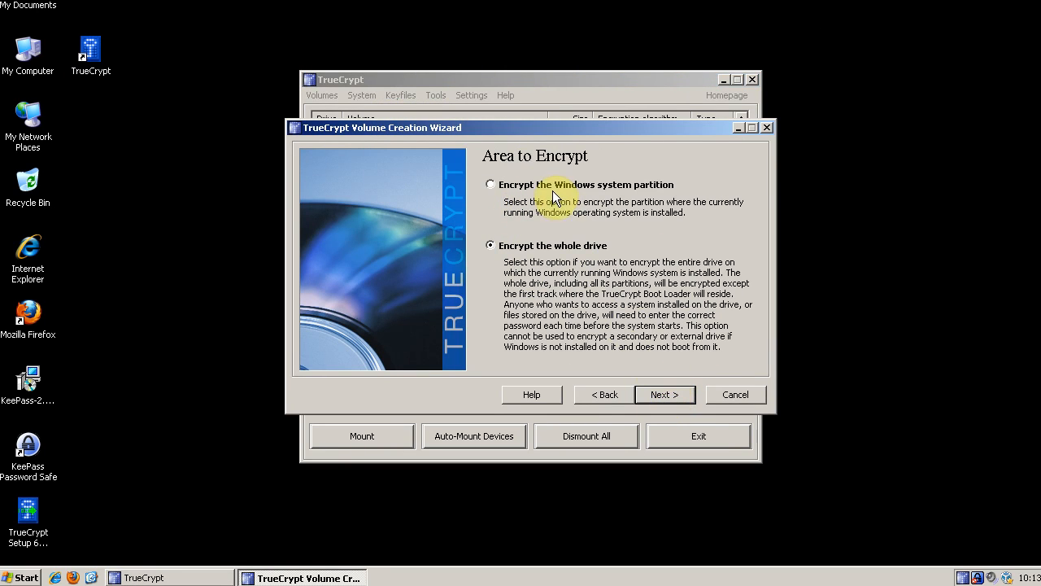
mouse_move(687, 411)
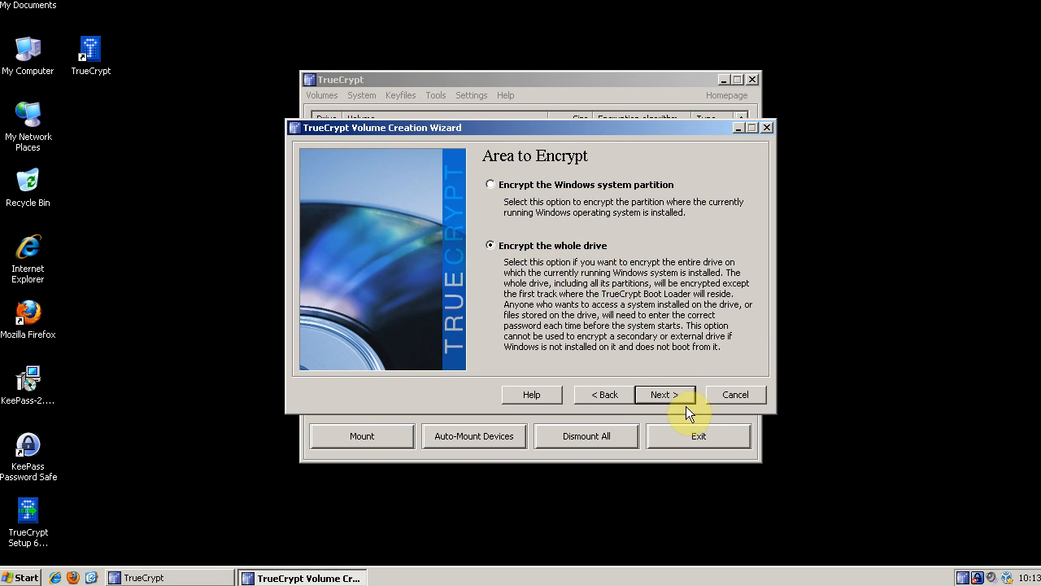
Step: Encrypt the whole drive, answering Yes to encrypt the Host Protected Area
left_click(664, 395)
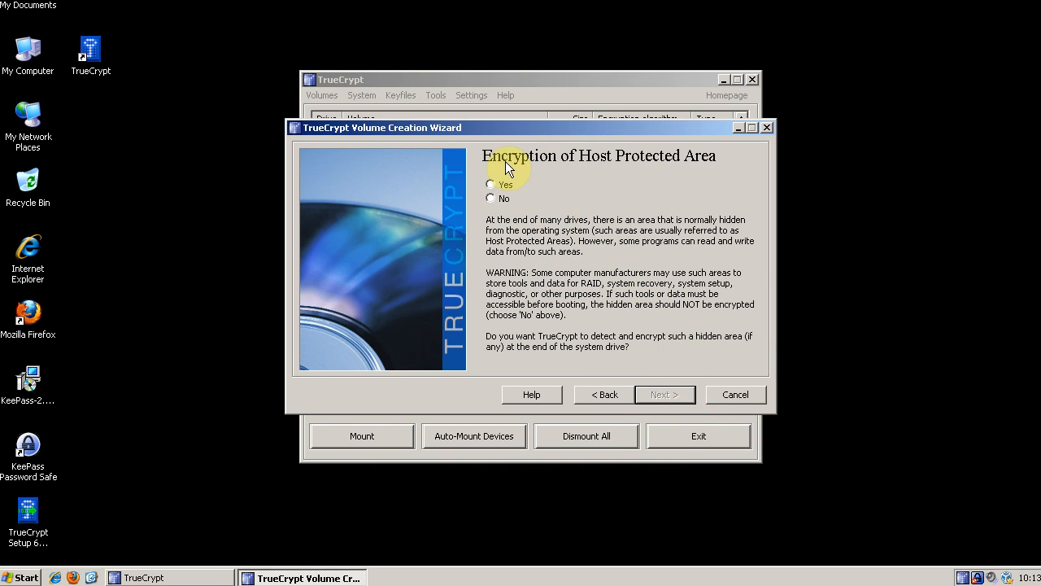
left_click(491, 185)
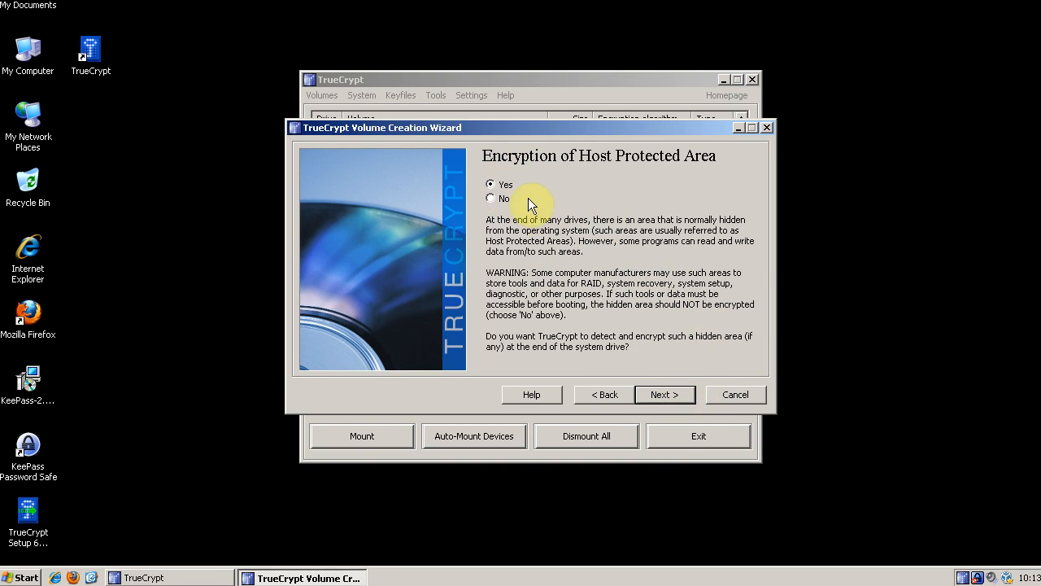
mouse_move(681, 314)
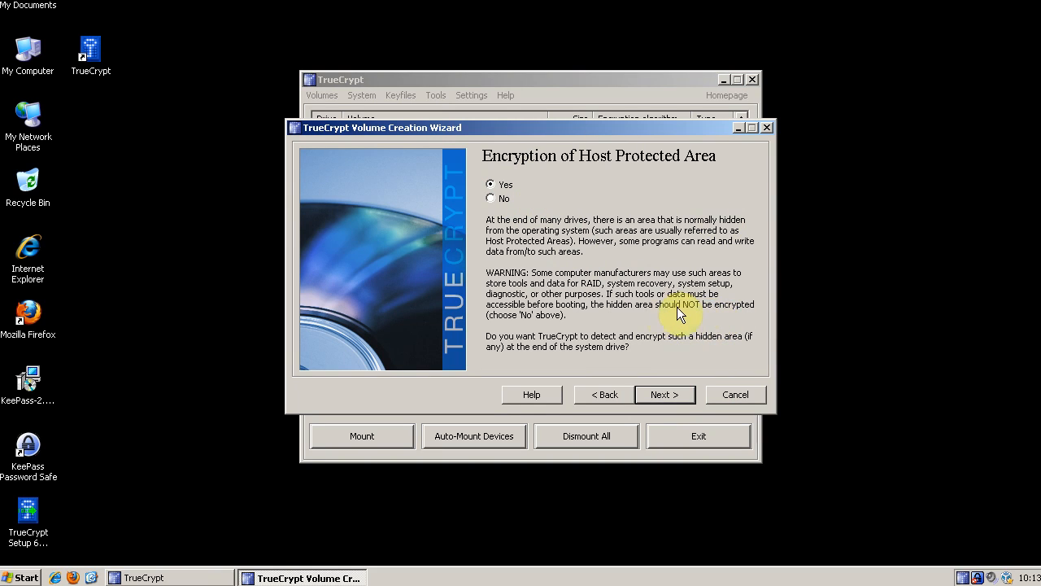
mouse_move(701, 315)
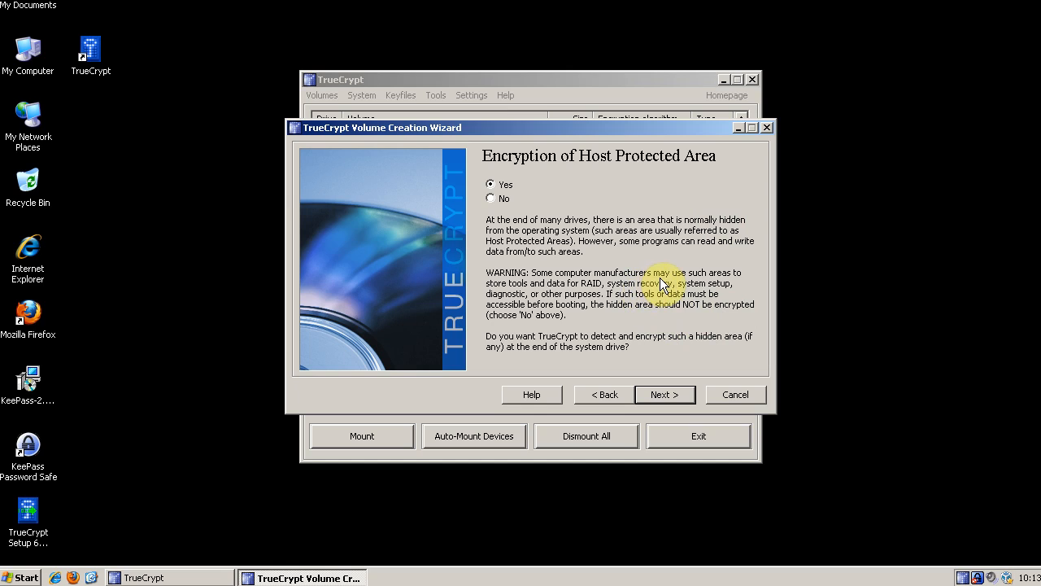
mouse_move(724, 314)
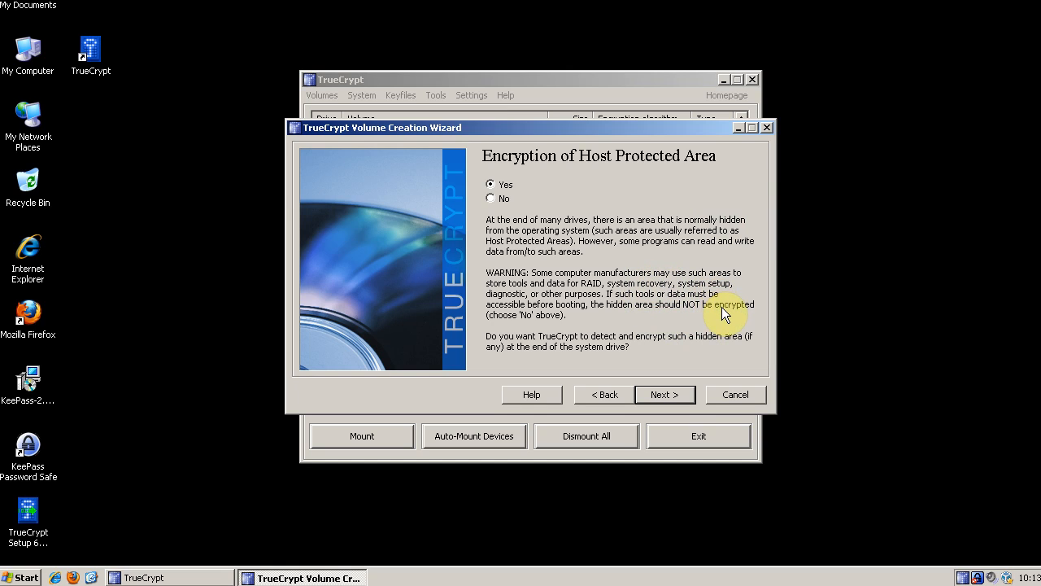
mouse_move(736, 308)
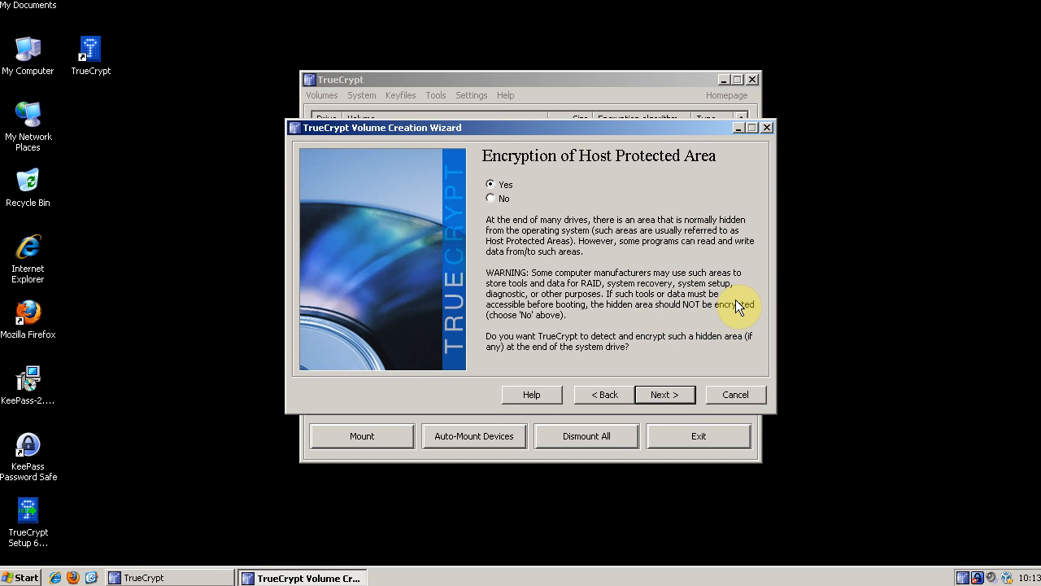
mouse_move(706, 265)
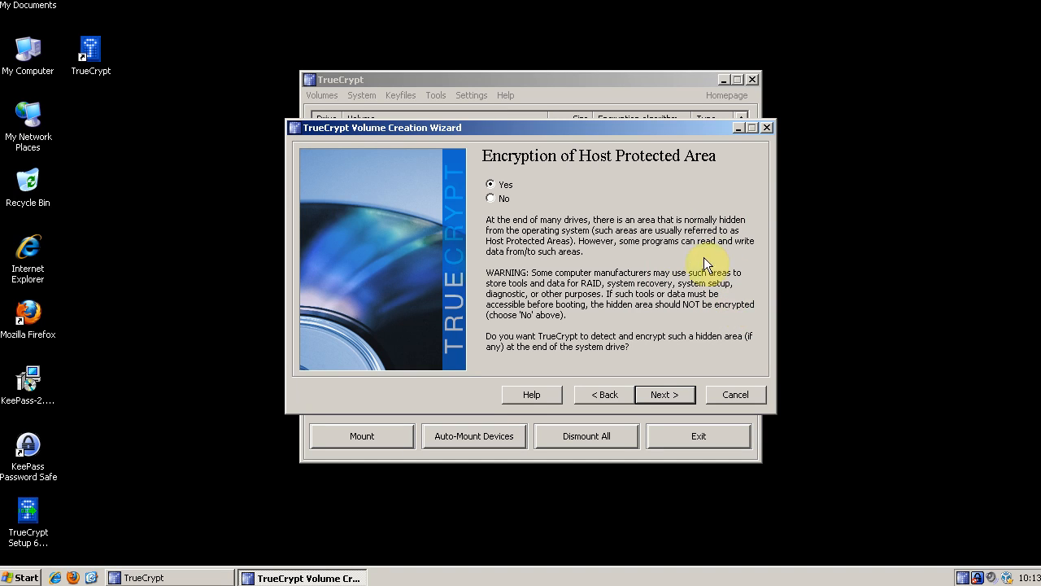
mouse_move(682, 308)
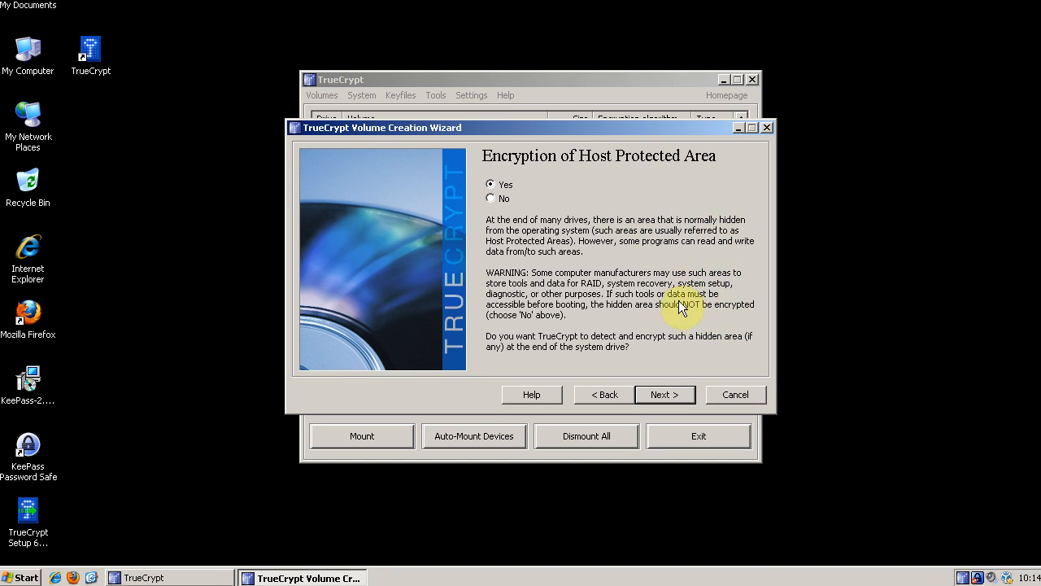
mouse_move(689, 371)
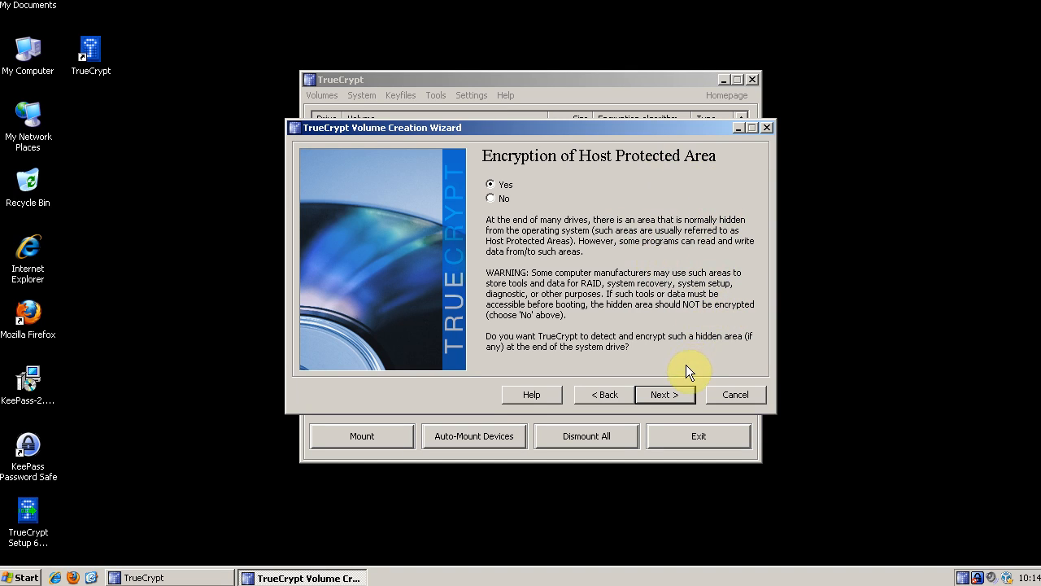
mouse_move(687, 398)
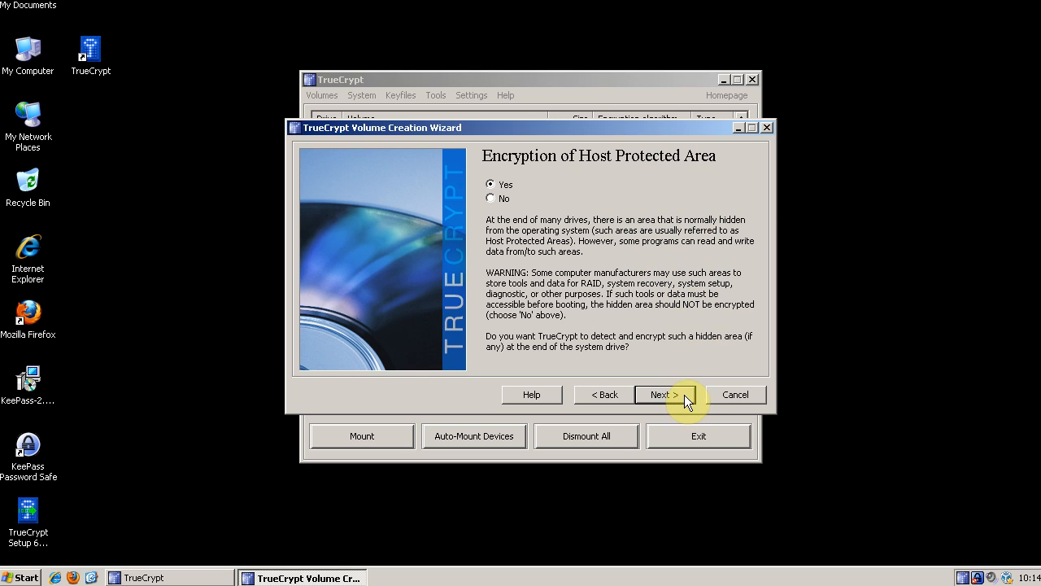
left_click(662, 395)
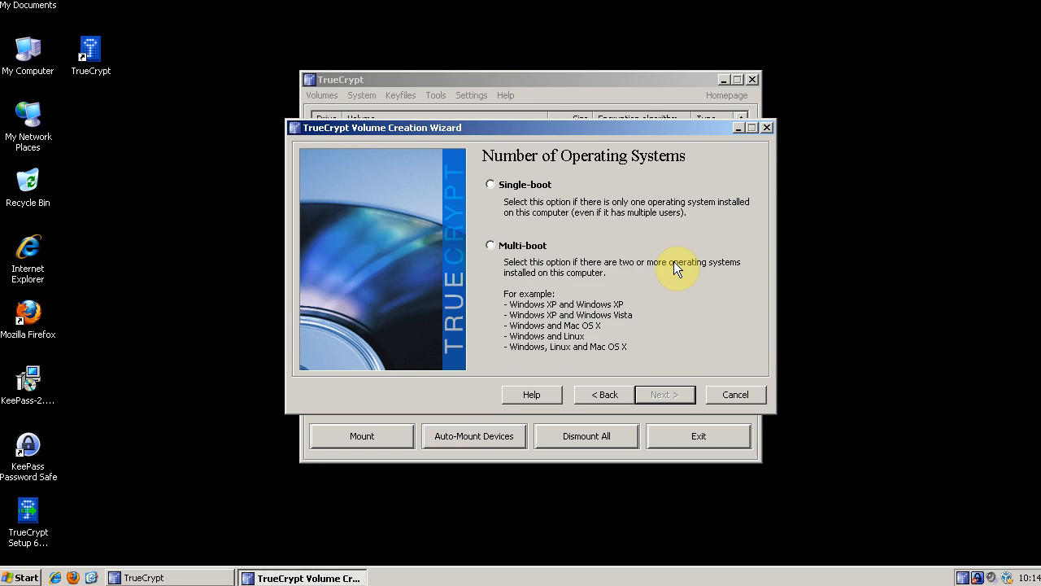
Step: Mark the computer as Single-boot and continue to Encryption Options
left_click(491, 184)
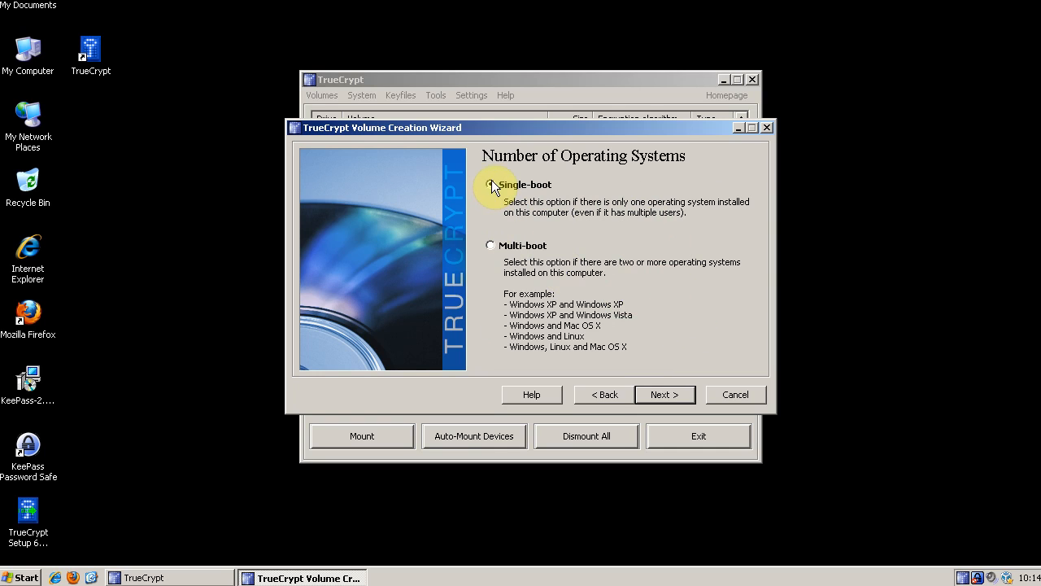
left_click(492, 185)
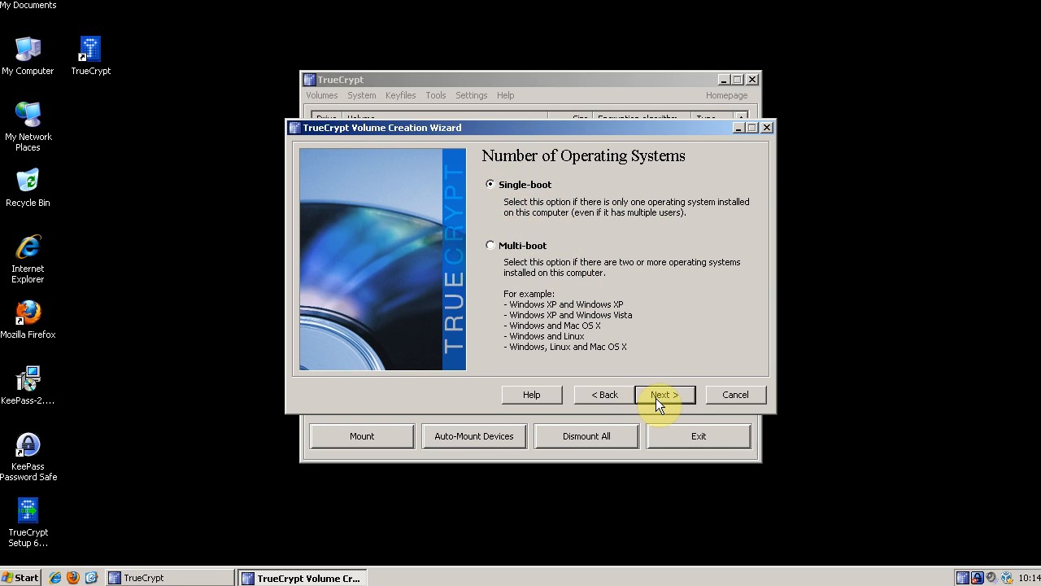
left_click(664, 394)
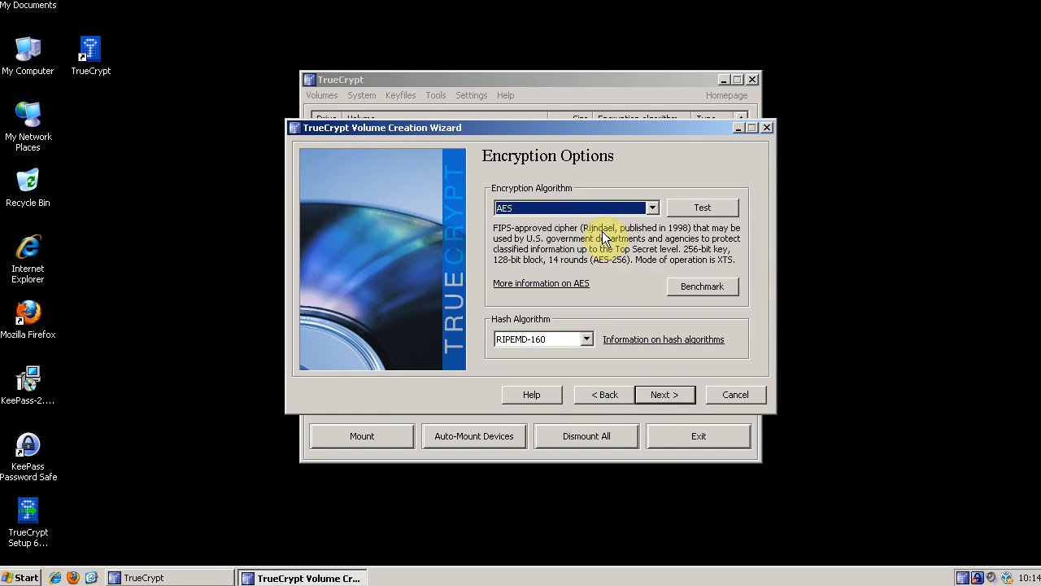
Step: Keep AES with RIPEMD-160 and submit the entered, confirmed password
left_click(664, 395)
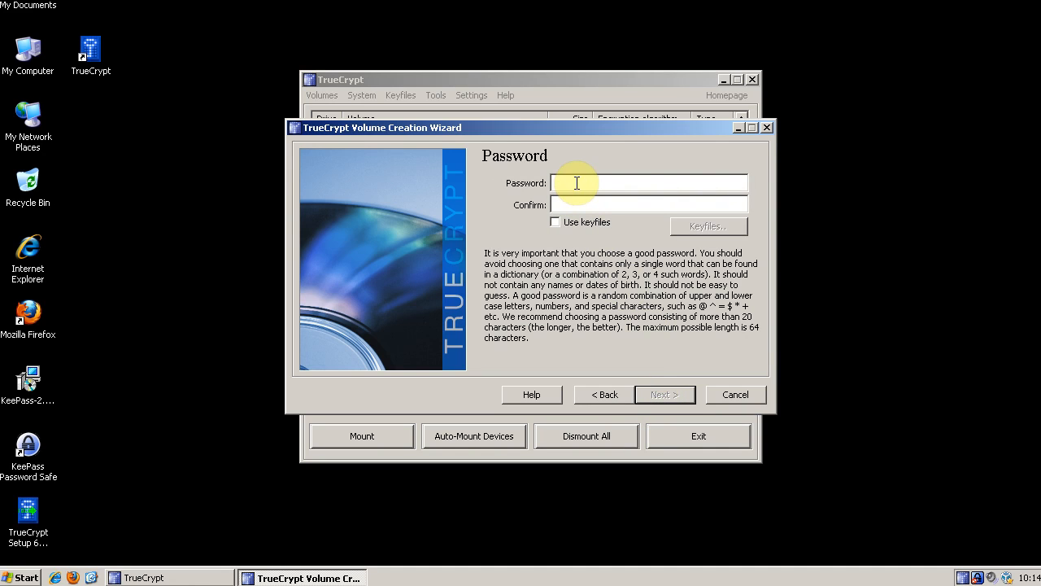
mouse_move(626, 182)
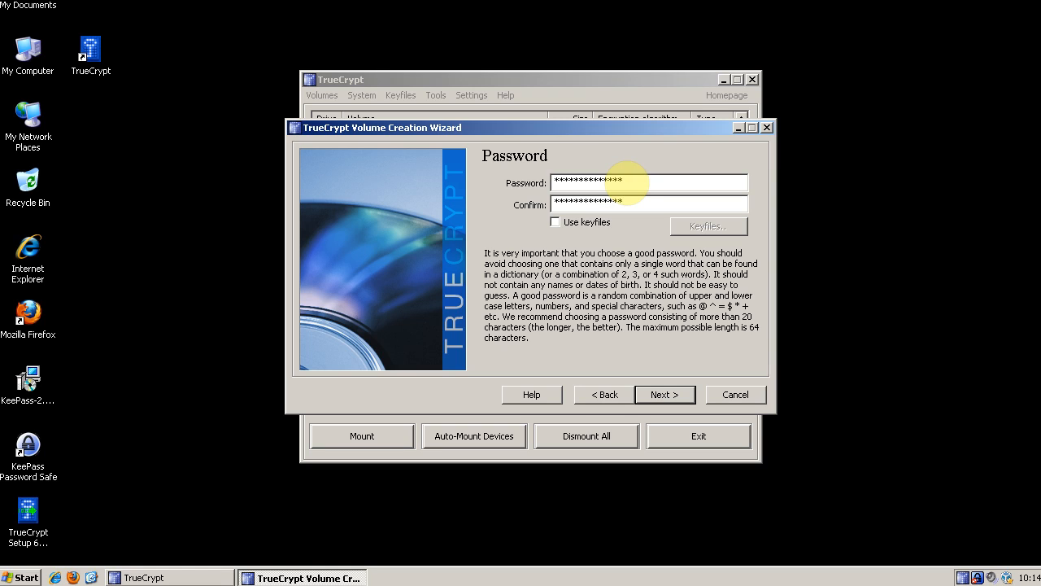
left_click(663, 394)
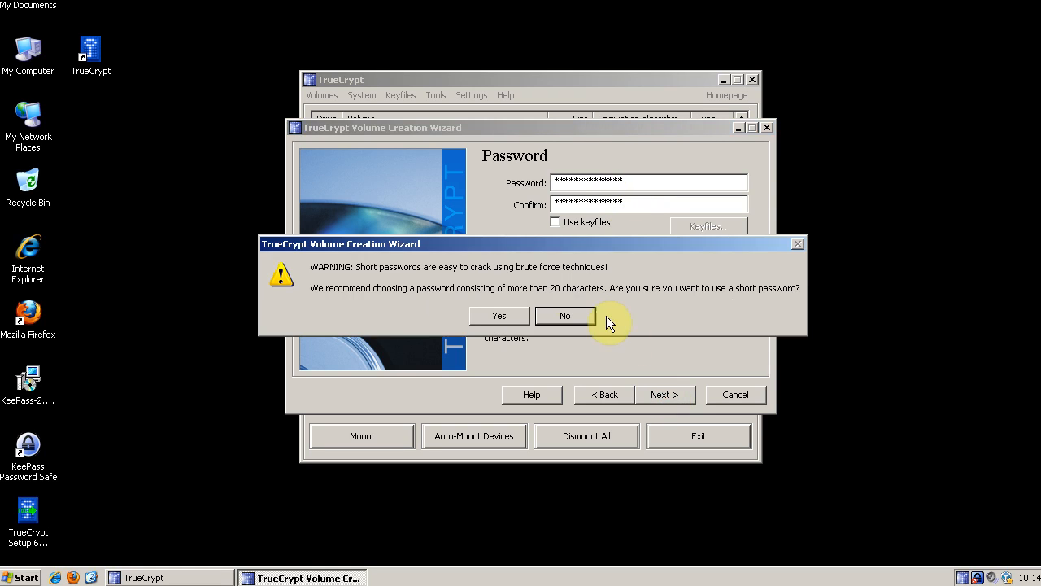
mouse_move(499, 316)
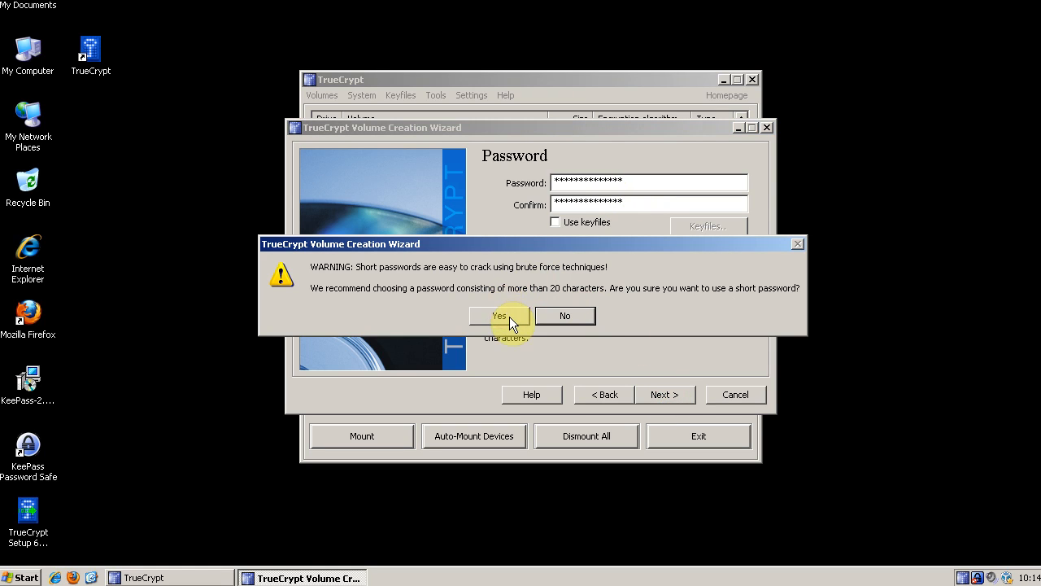
mouse_move(512, 330)
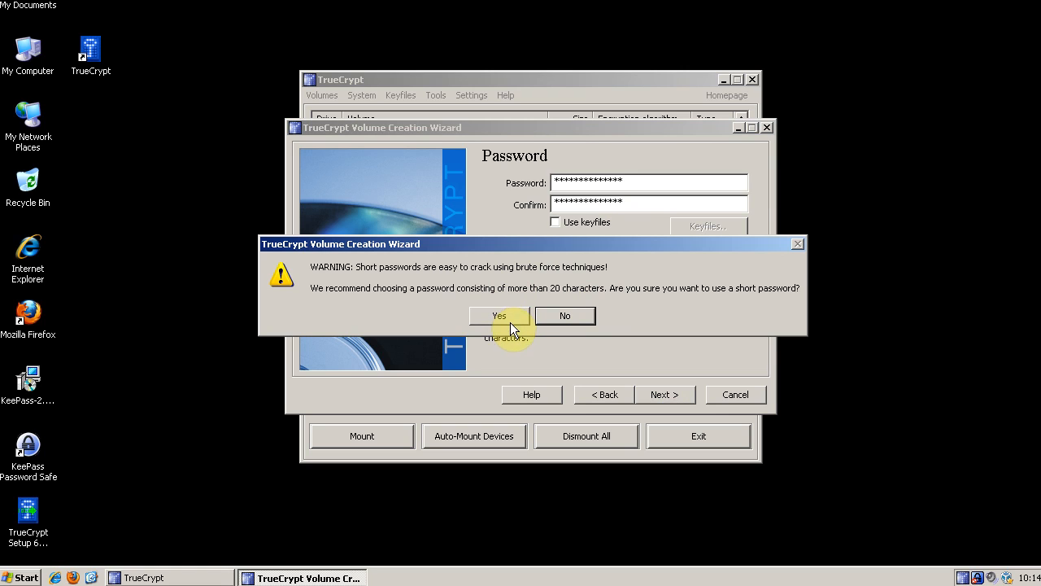
mouse_move(645, 189)
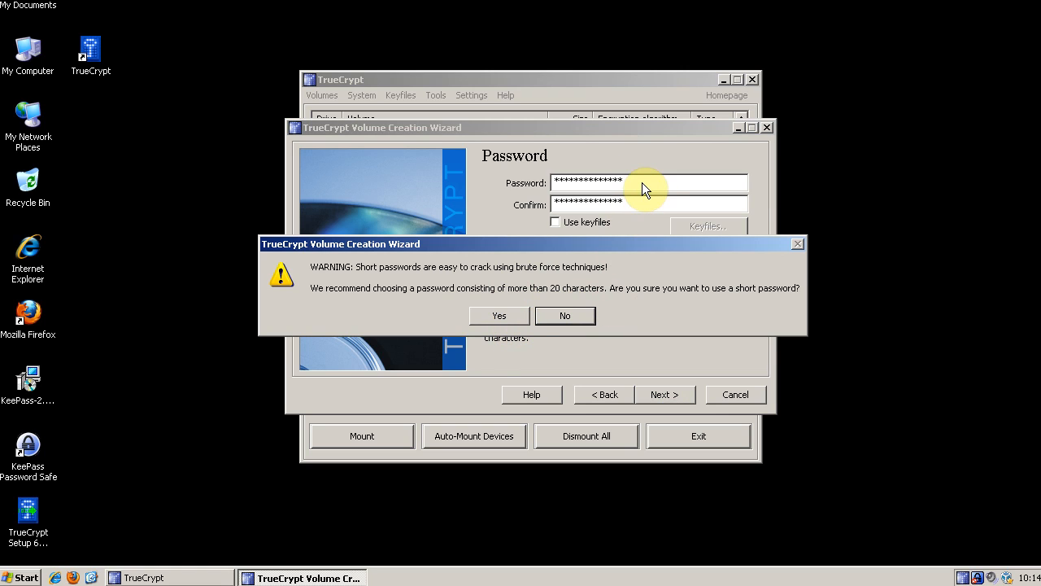
mouse_move(693, 168)
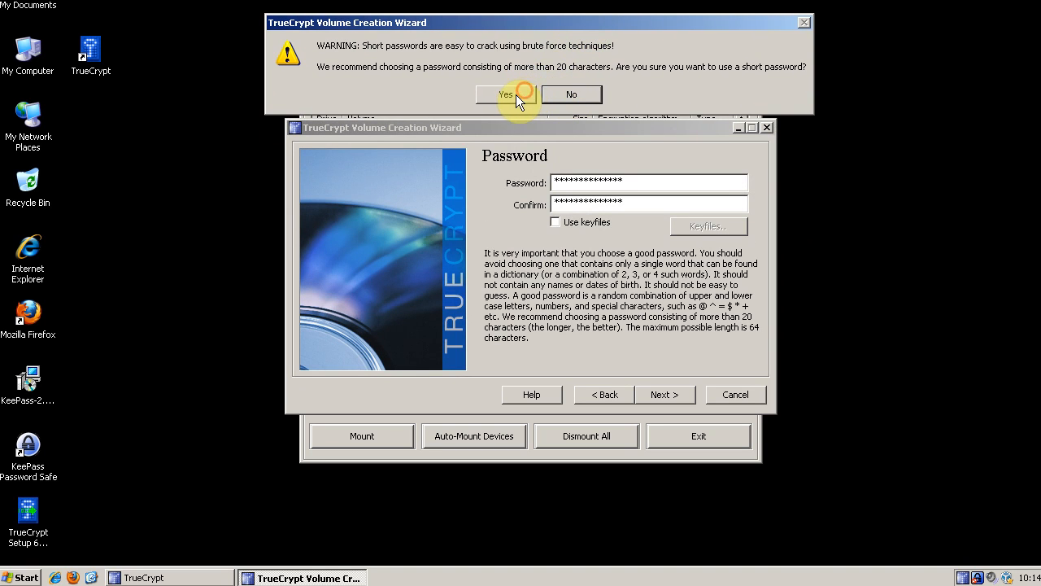
Step: Accept the short password, collect random data, and generate the encryption keys
left_click(506, 94)
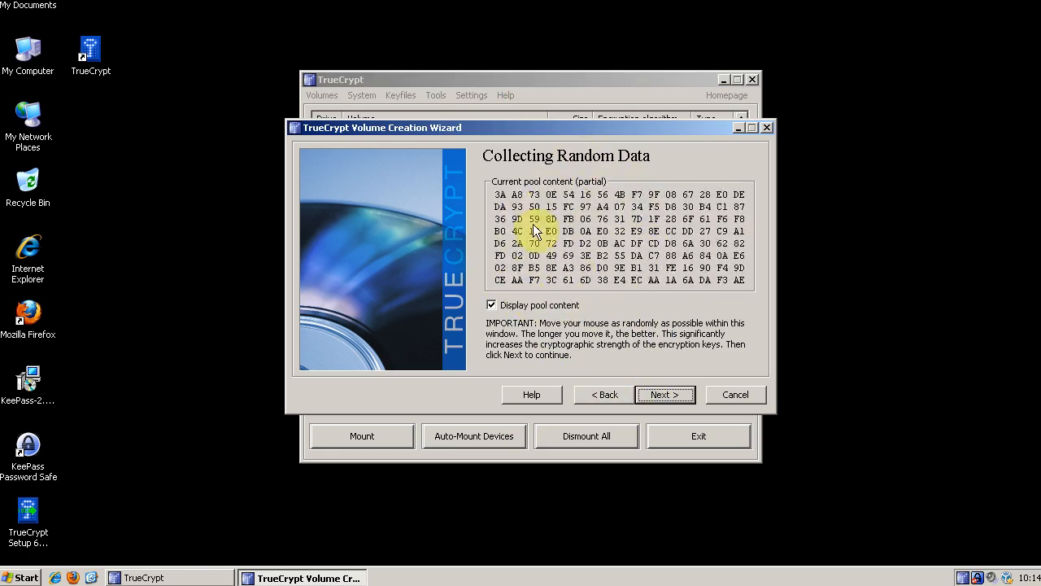
mouse_move(614, 310)
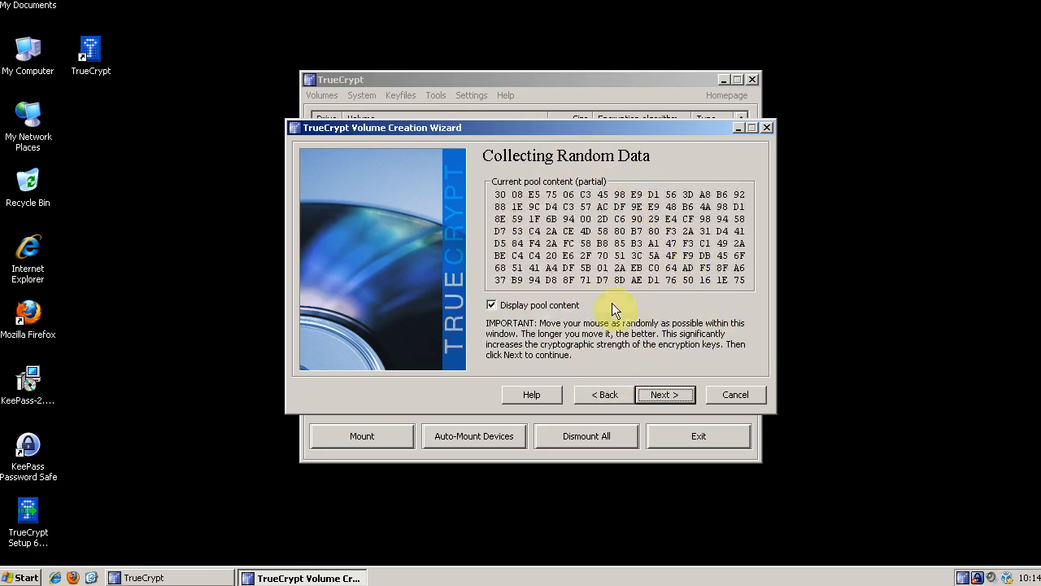
left_click(664, 394)
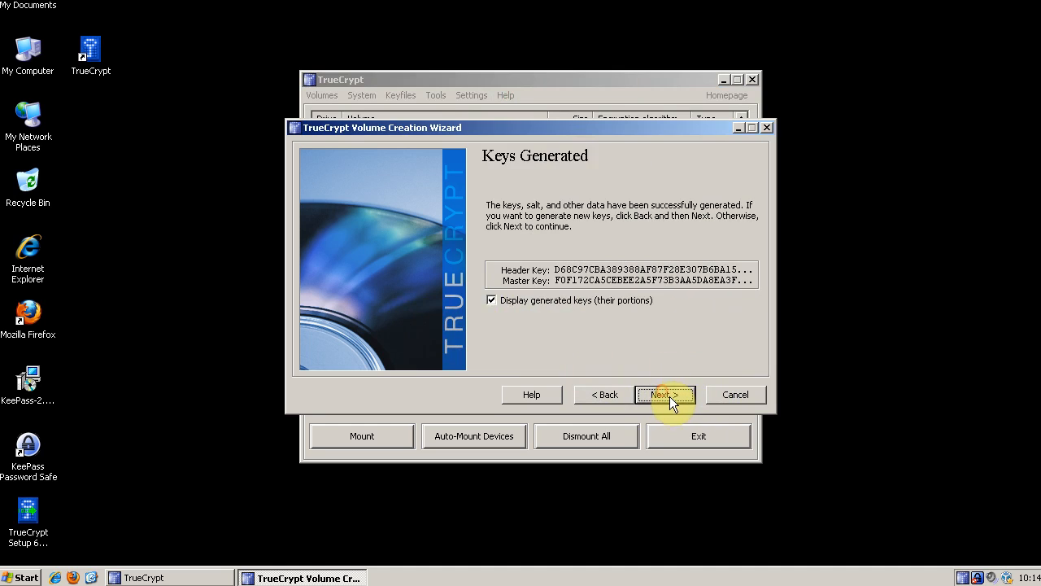
left_click(666, 394)
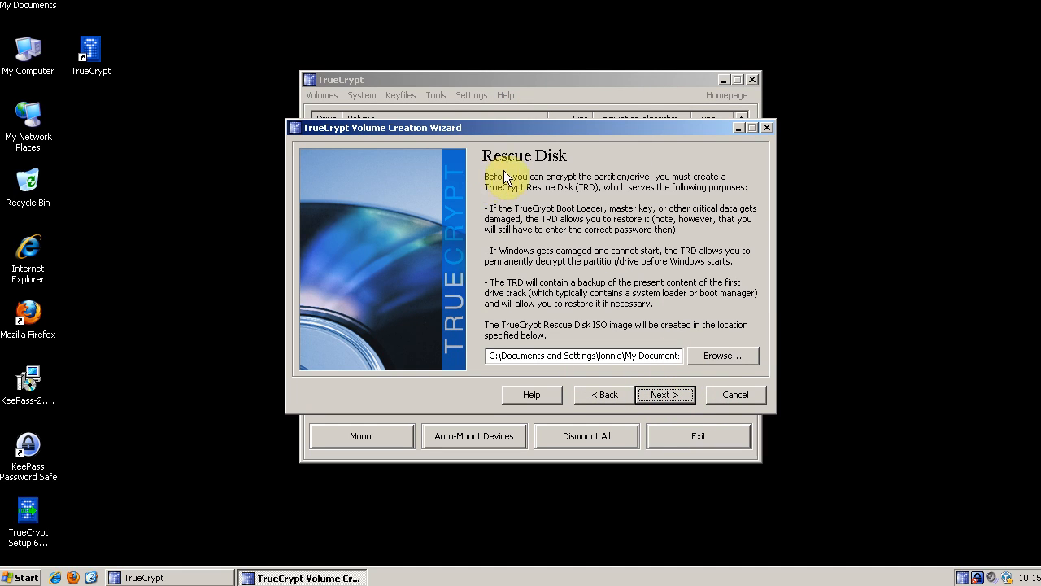
mouse_move(498, 178)
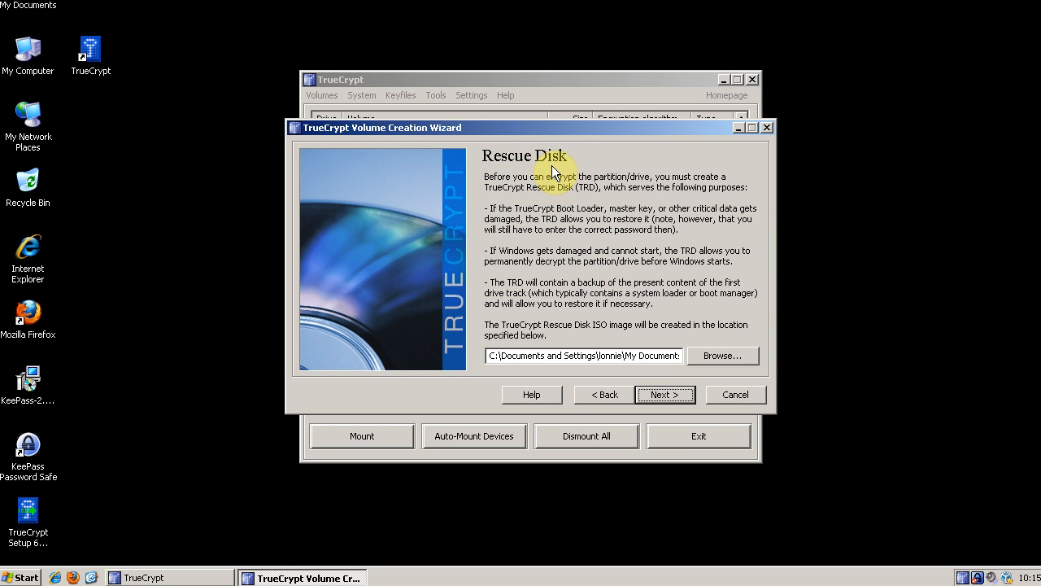
mouse_move(508, 187)
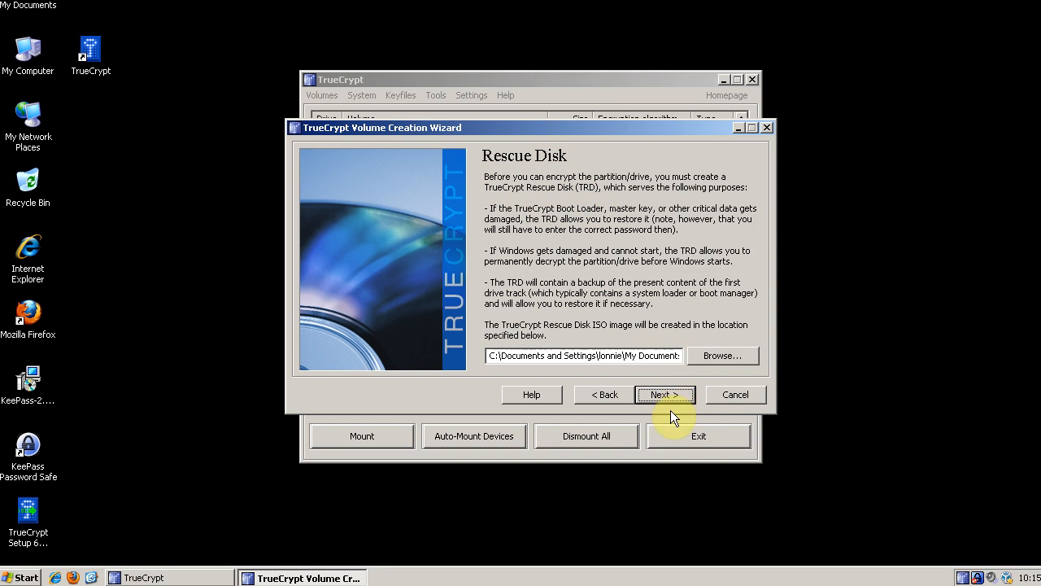
mouse_move(695, 411)
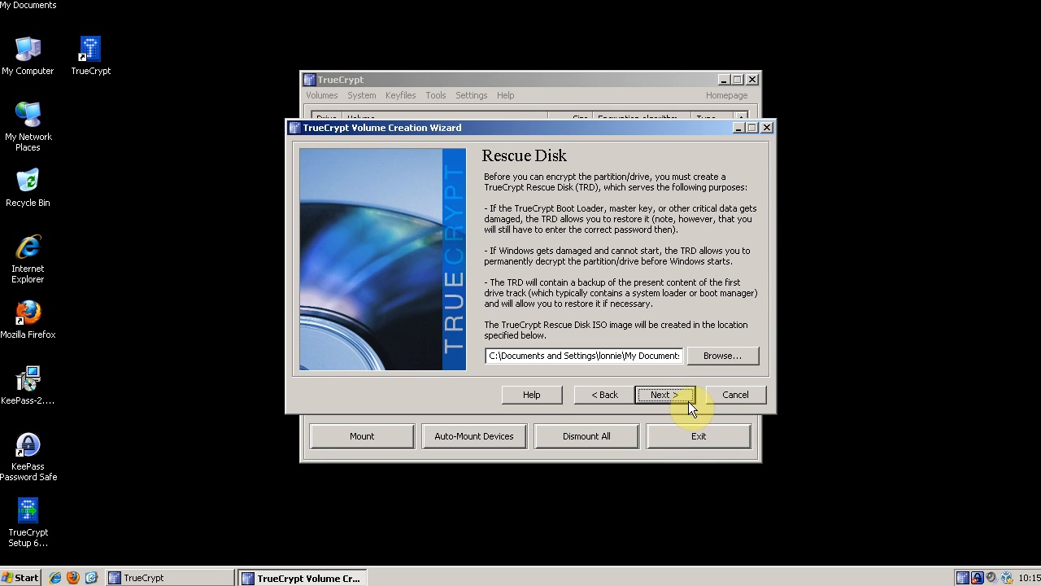
Step: Create TrueCrypt Rescue Disk.iso in My Documents from the Rescue Disk page
left_click(661, 394)
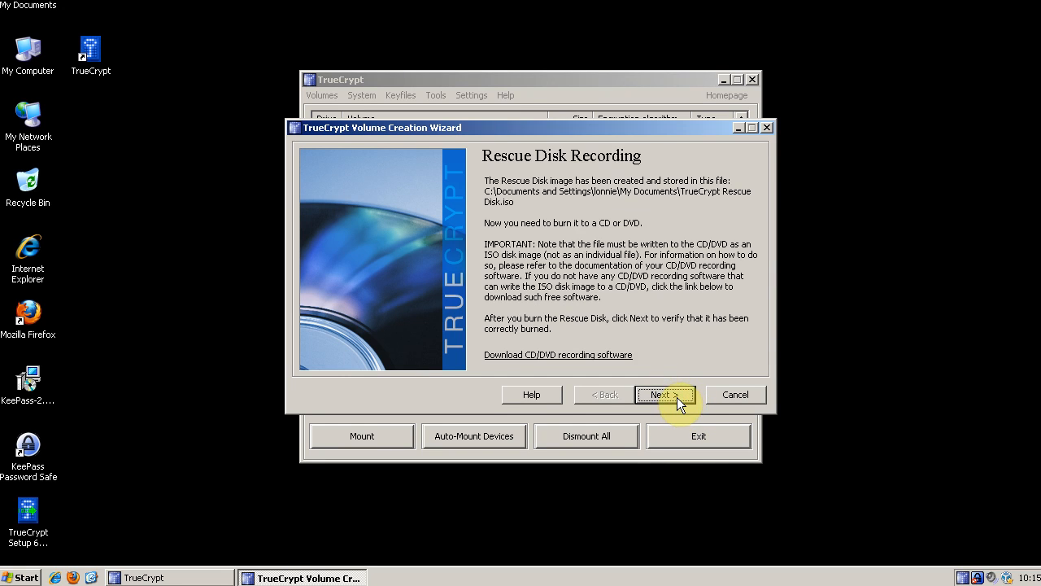
mouse_move(47, 59)
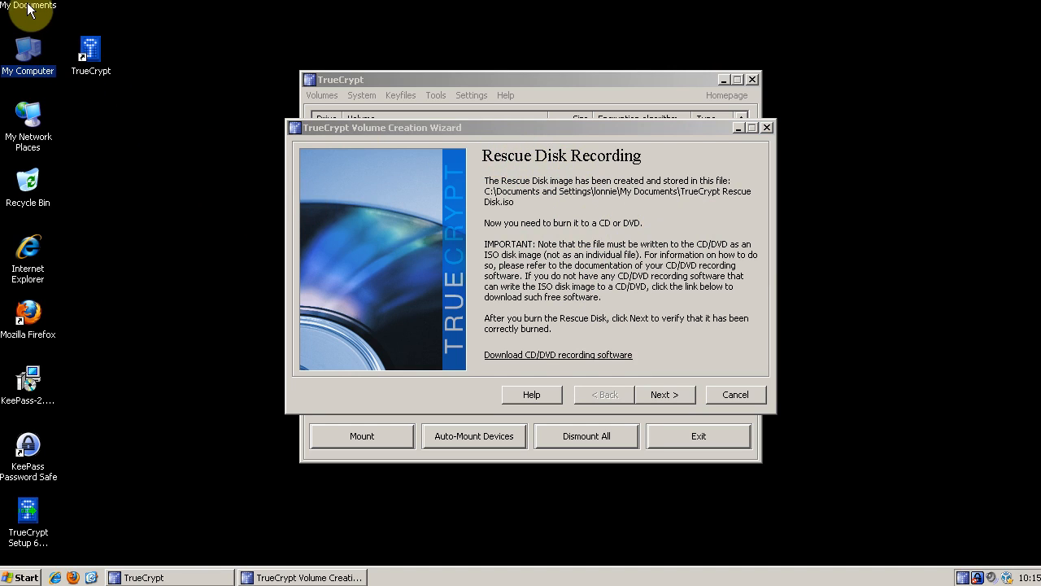
Step: Open My Documents and select TrueCrypt Rescue Disk.iso (1,792 KB)
double_click(29, 8)
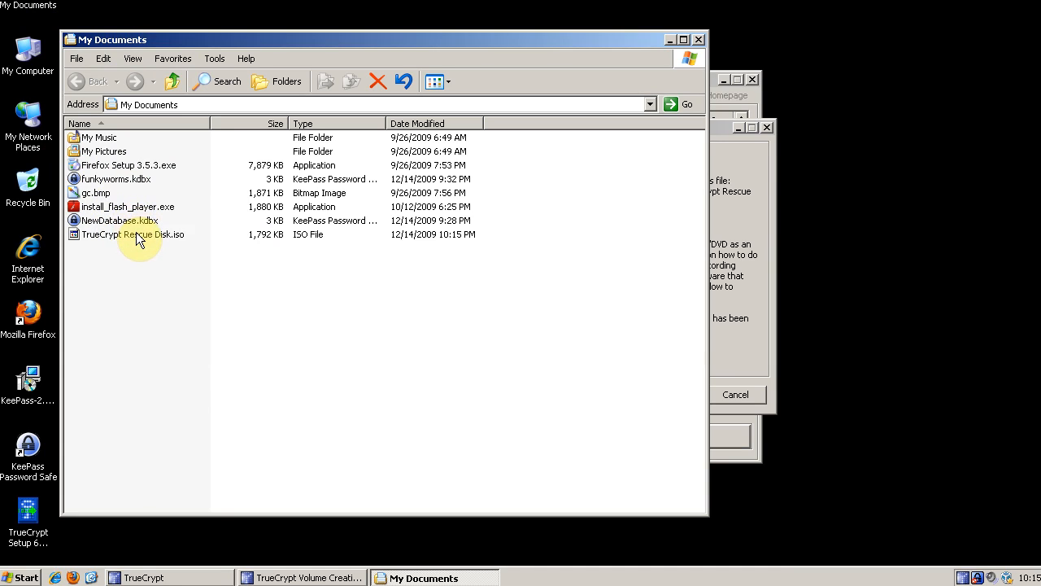
mouse_move(144, 238)
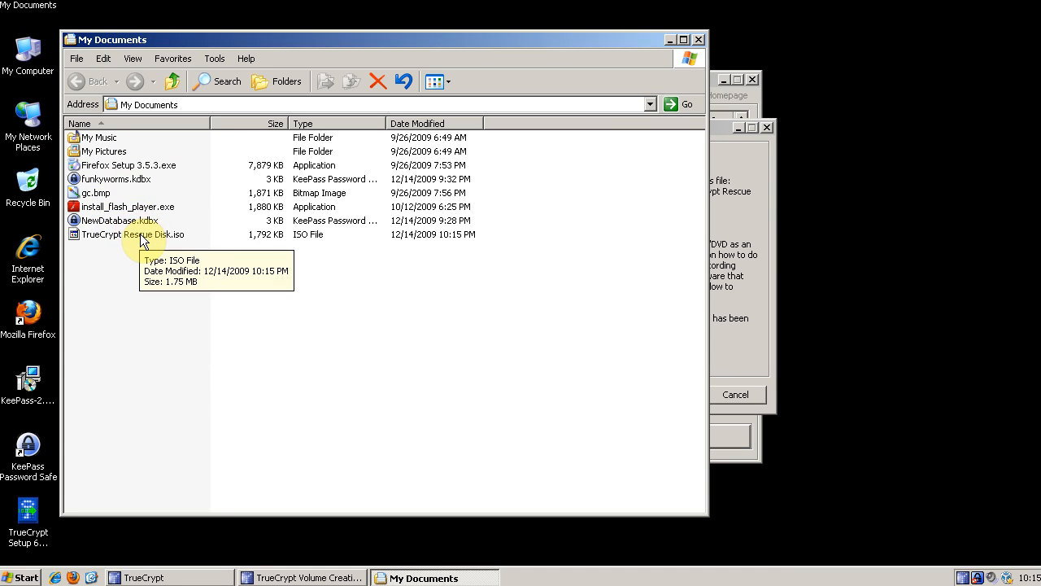
left_click(132, 234)
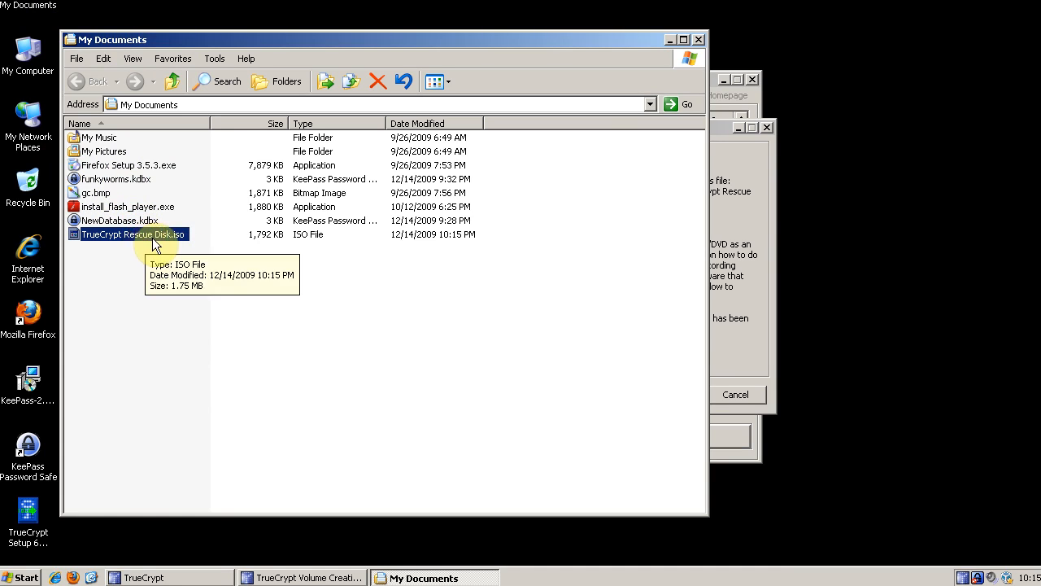
mouse_move(781, 172)
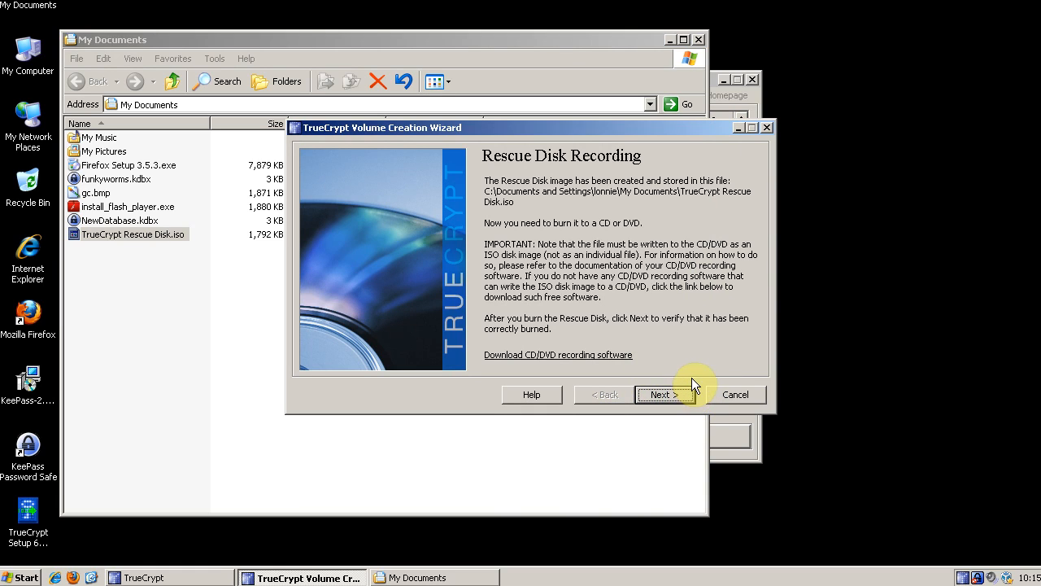
Step: Attempt rescue disk verification and dismiss the failure message
left_click(664, 395)
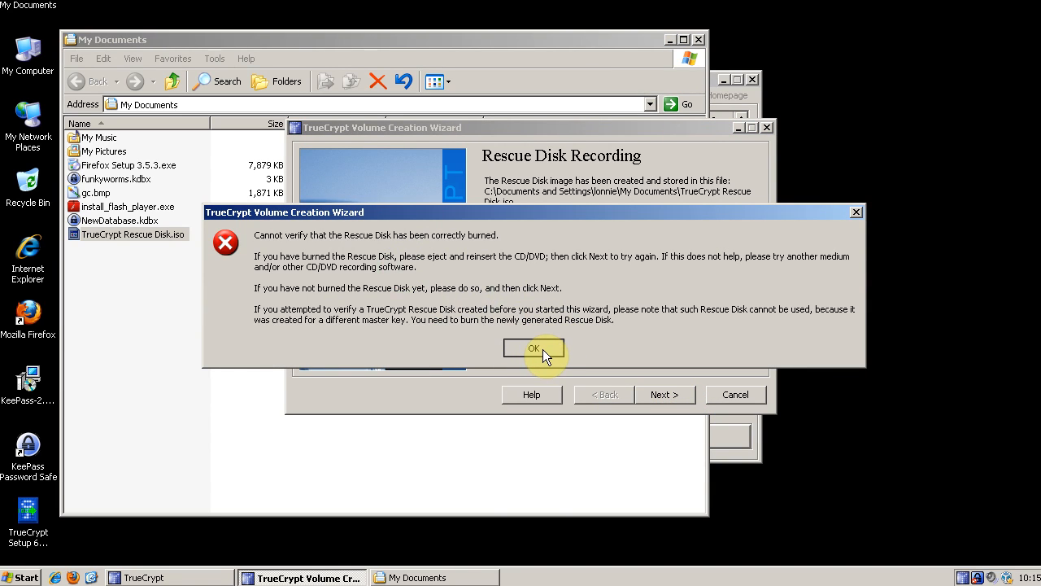
left_click(534, 348)
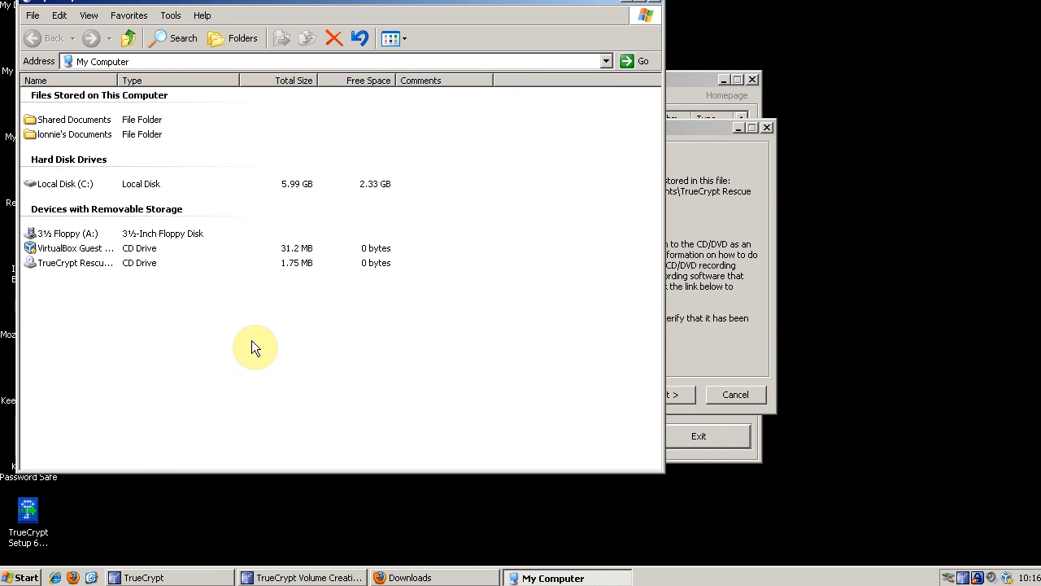
mouse_move(98, 263)
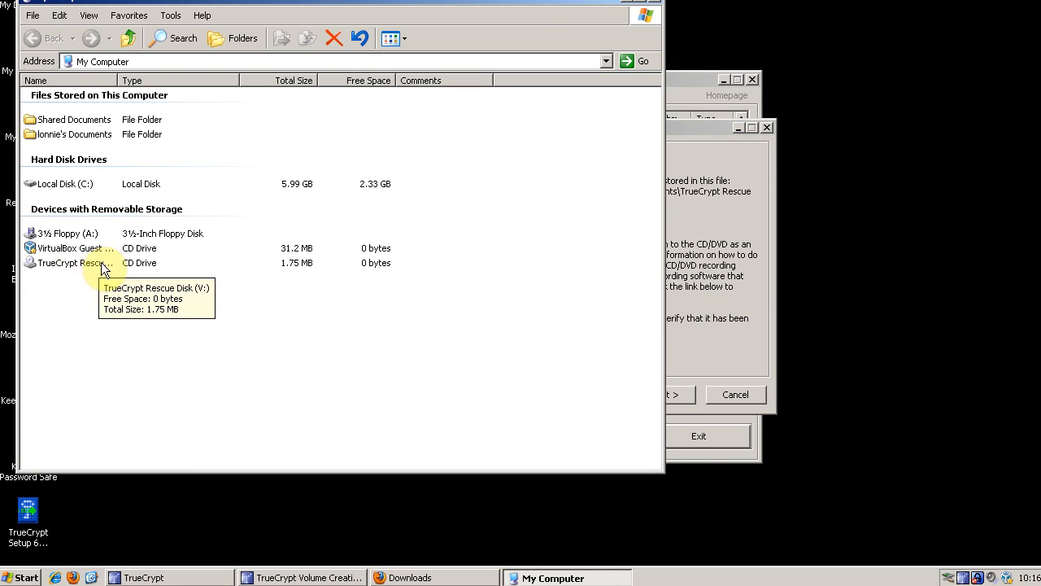
mouse_move(70, 272)
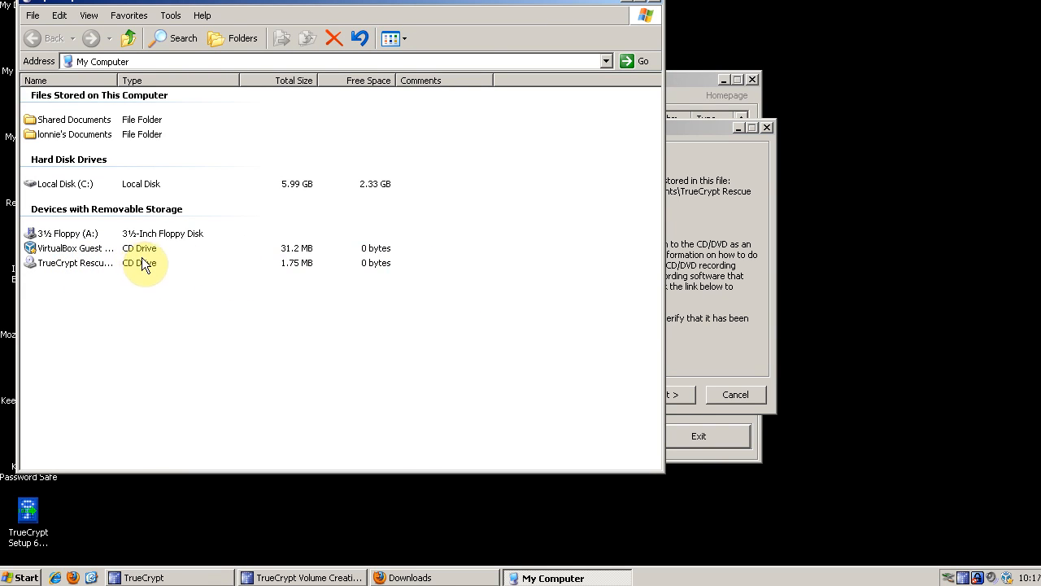
Step: Return to the wizard, verify the mounted rescue disk, and continue past successful verification
left_click(664, 394)
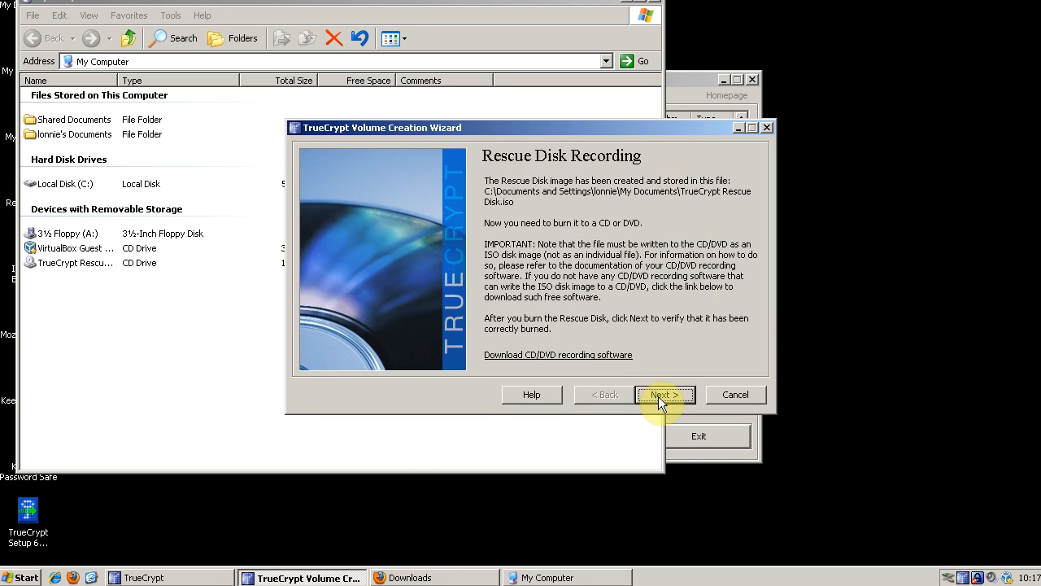
left_click(665, 394)
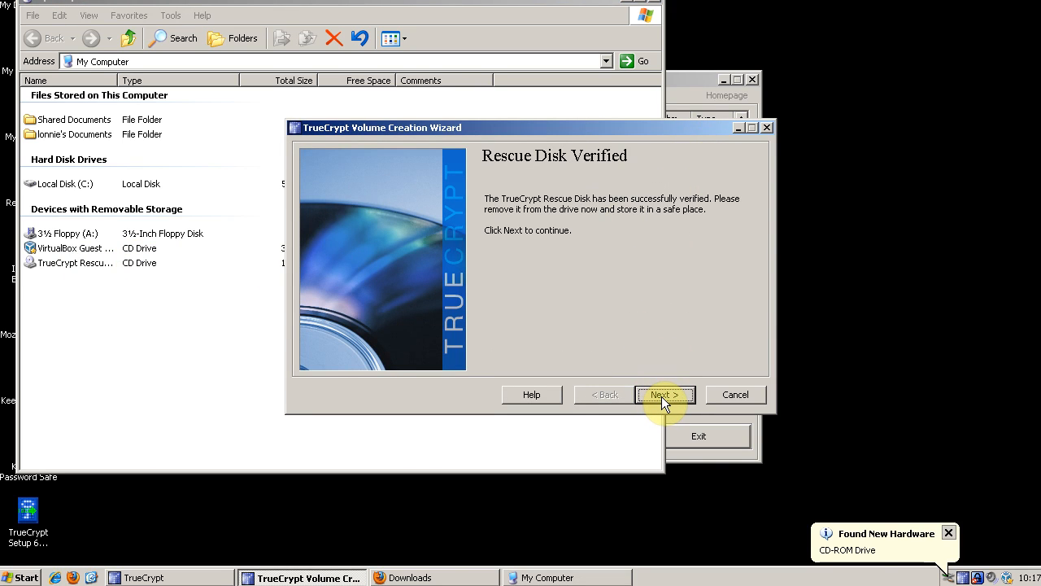
left_click(666, 395)
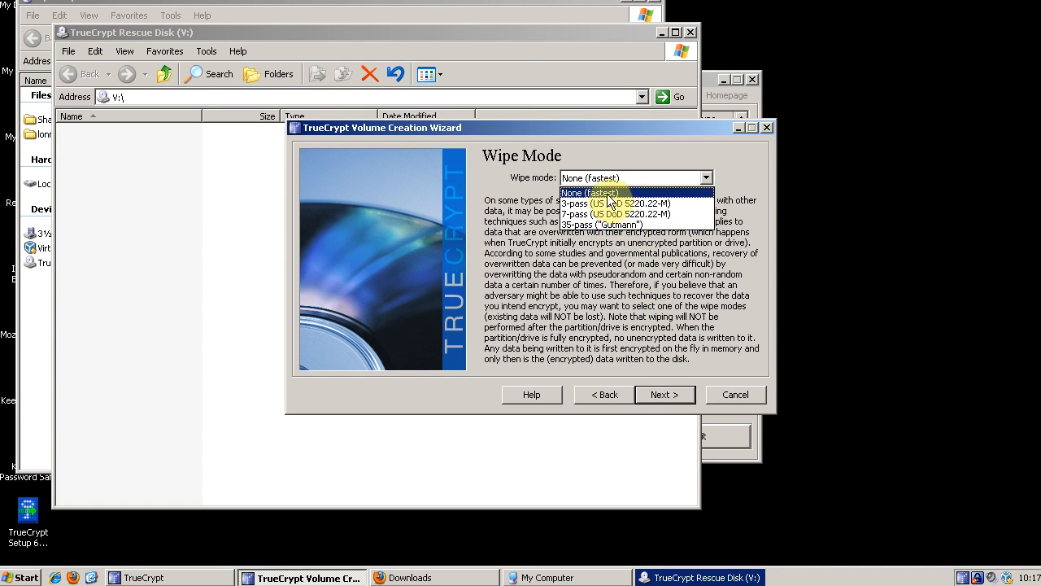
Step: Keep wipe mode at None (fastest), start the system encryption pretest, and dismiss its notes
left_click(588, 193)
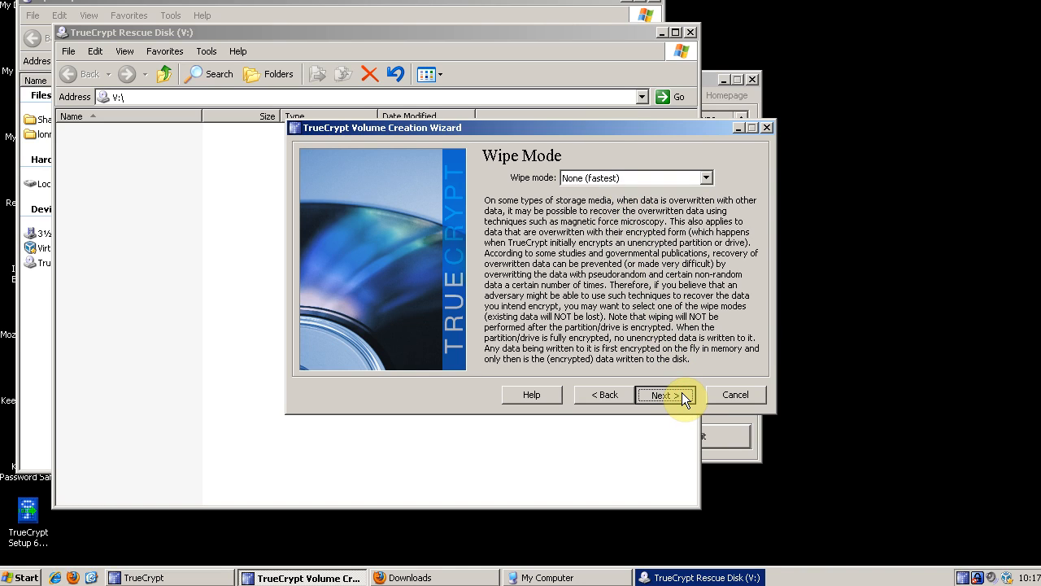
left_click(665, 394)
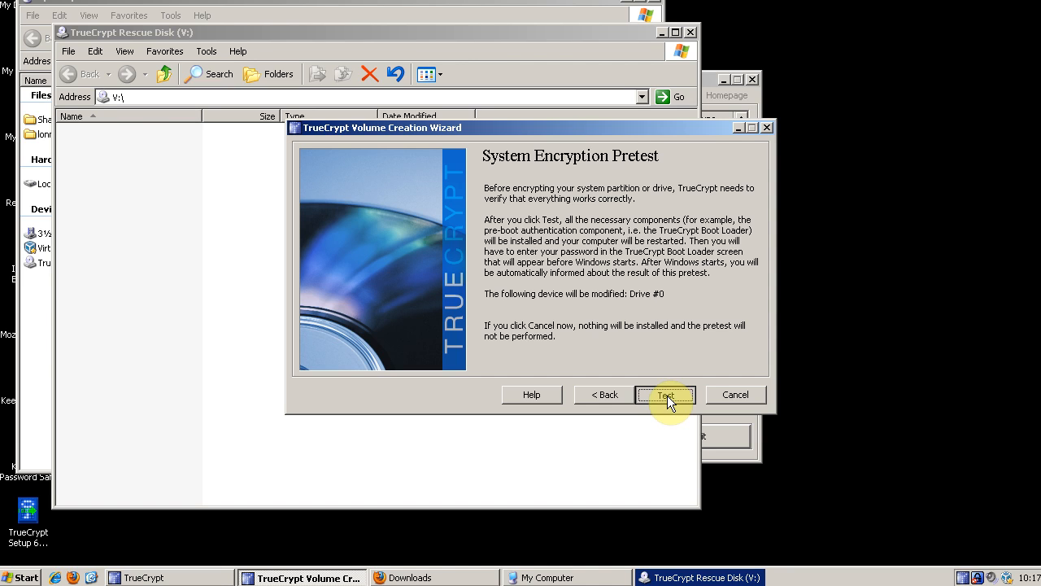
left_click(665, 394)
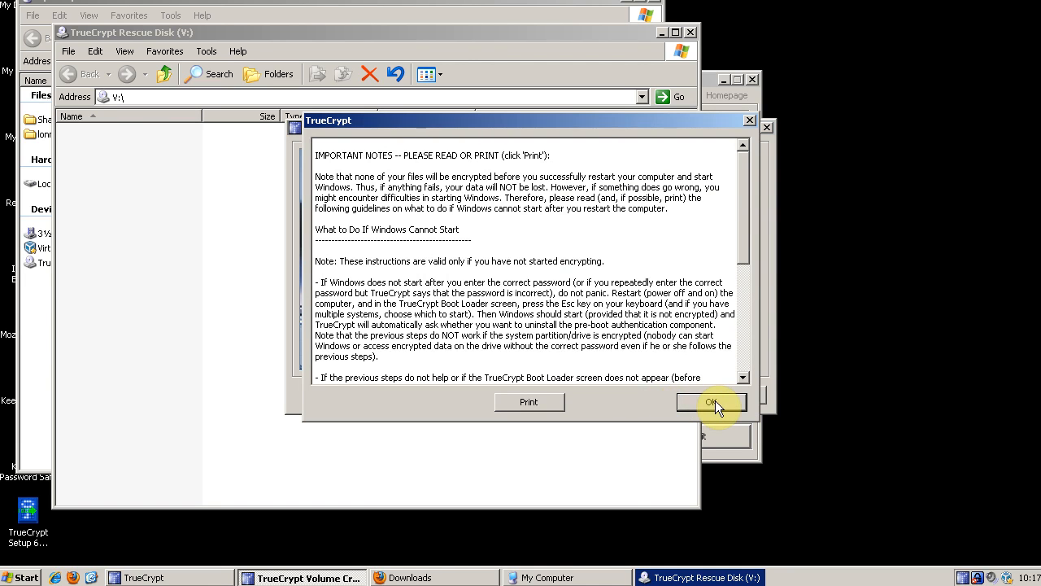
left_click(711, 402)
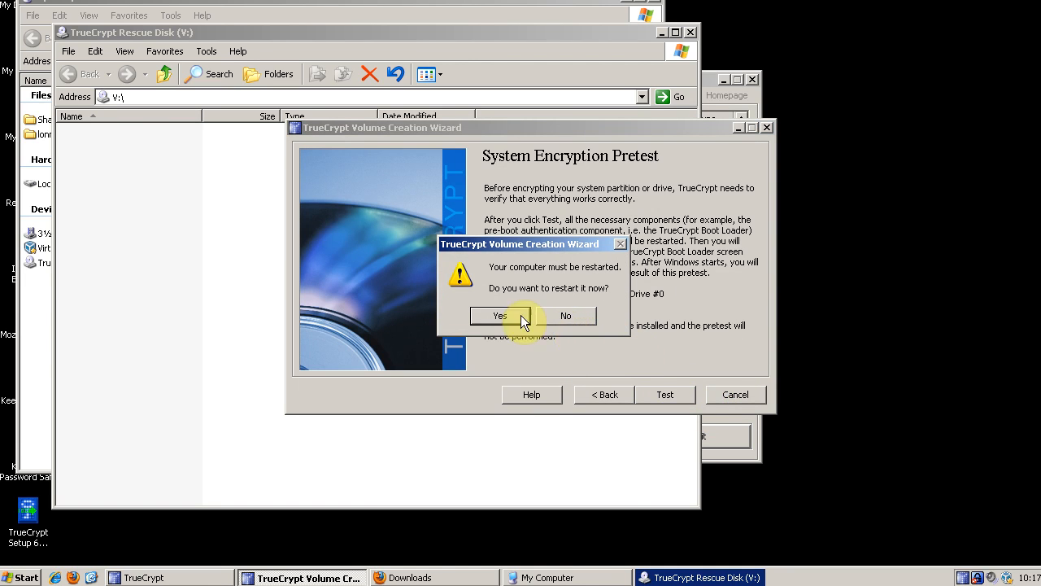
Step: Agree to restart the computer now to run the encryption pretest
left_click(500, 316)
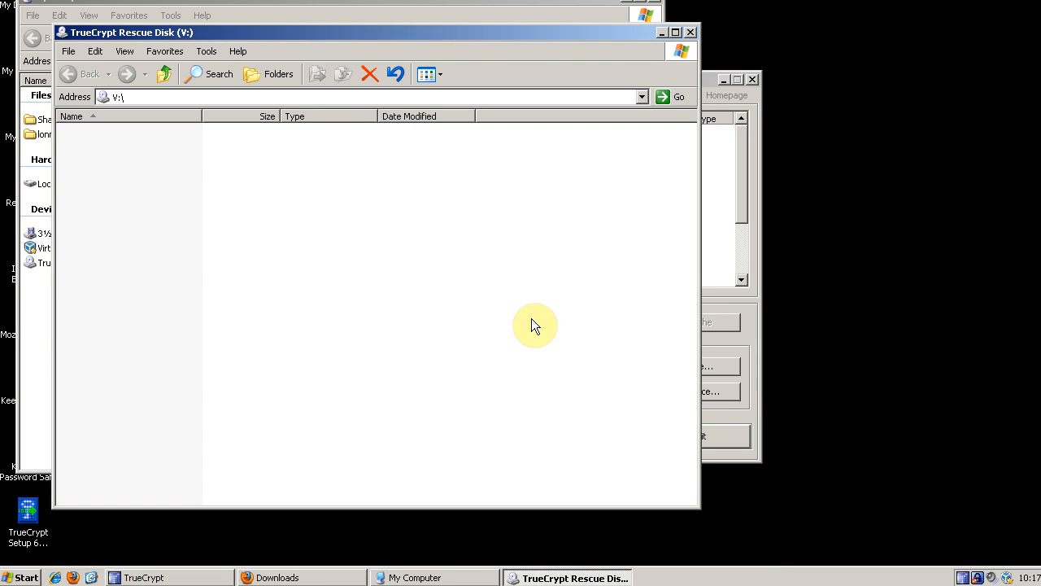
mouse_move(683, 191)
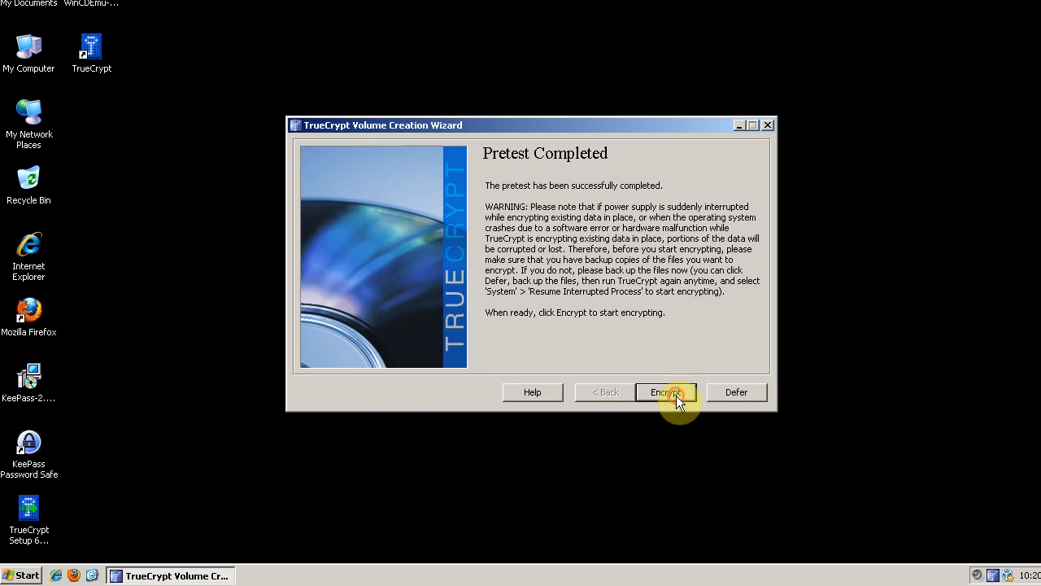
Step: After the completed pretest, begin encrypting the system drive and dismiss the rescue disk notes
left_click(665, 392)
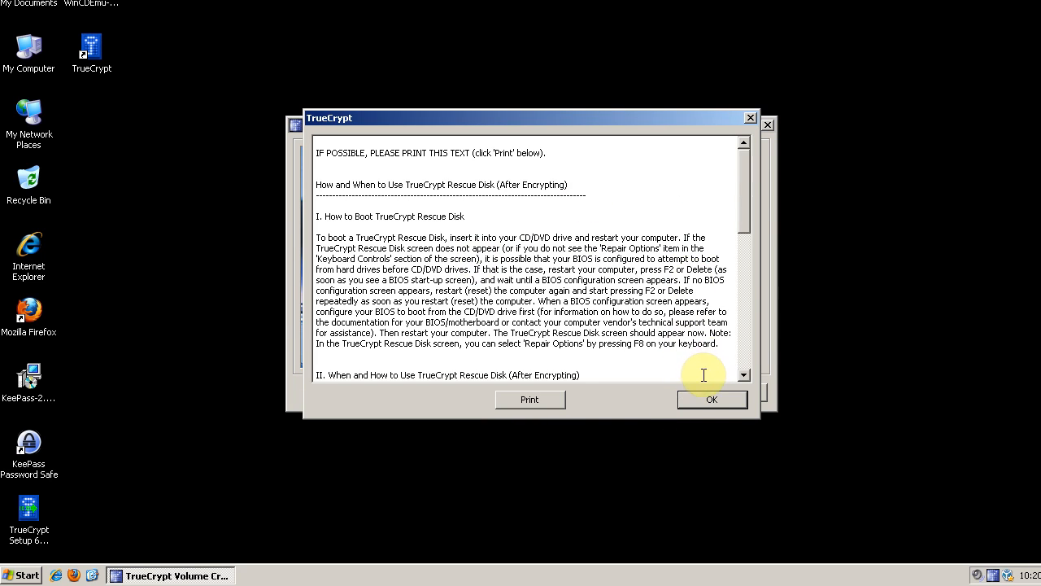
left_click(711, 399)
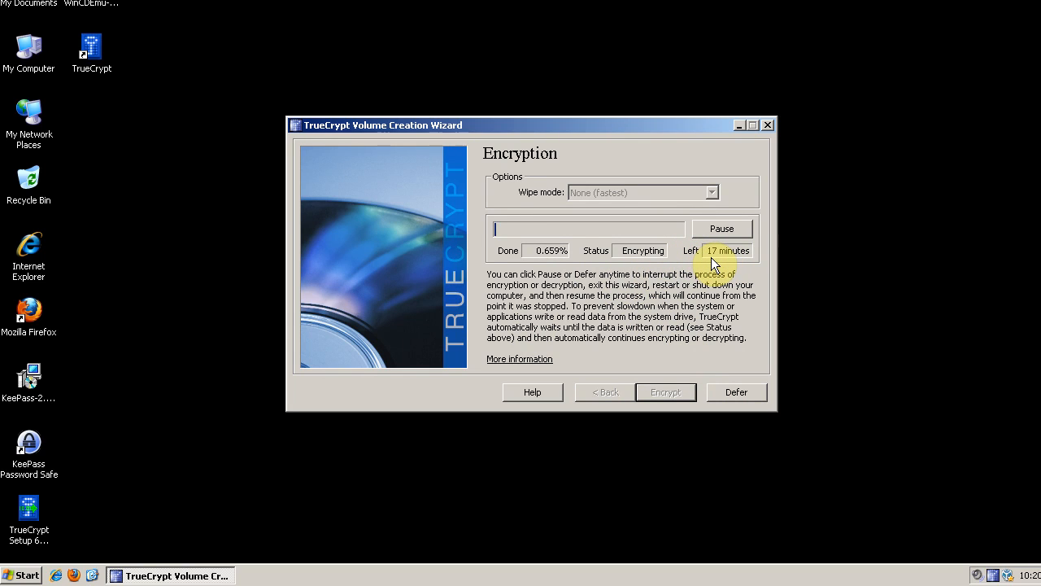
mouse_move(642, 260)
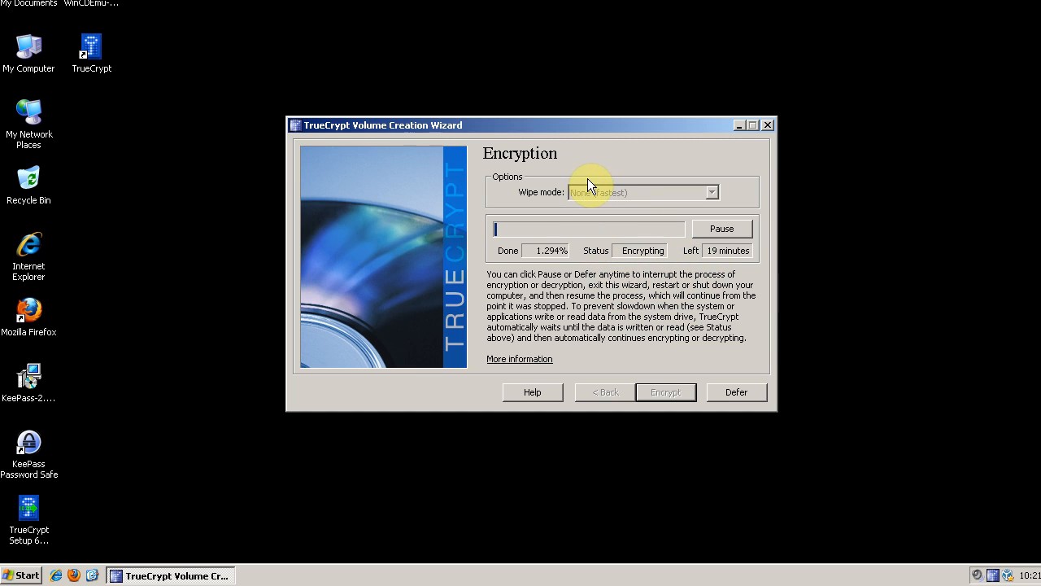
mouse_move(643, 130)
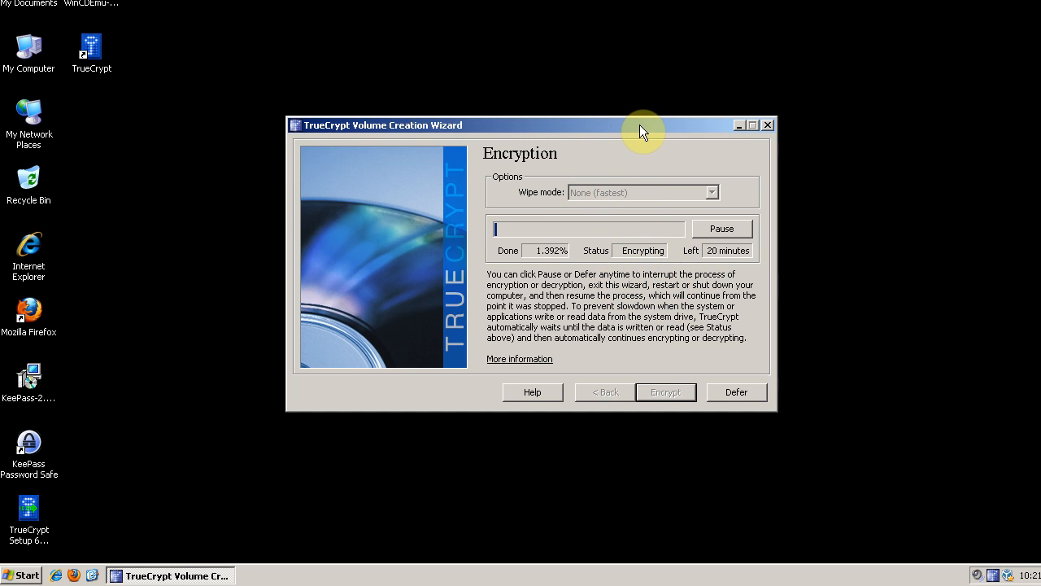